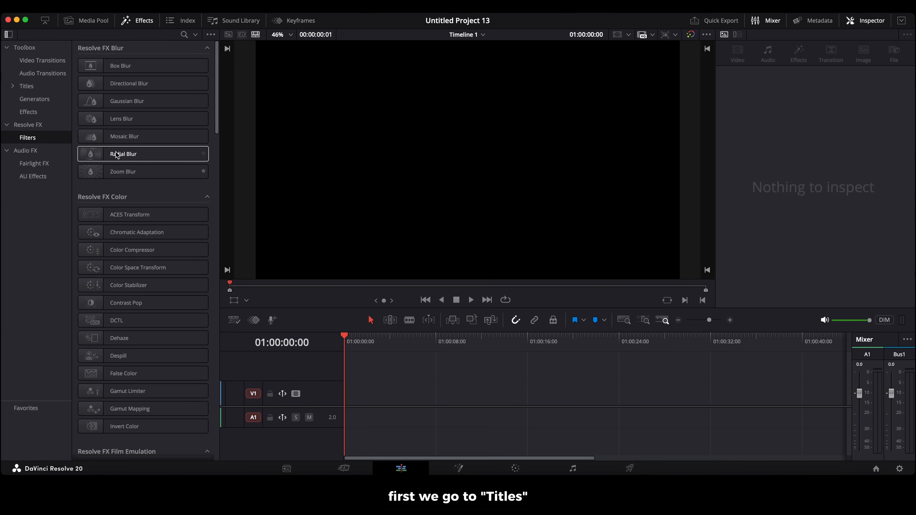
Step: Add a MultiText title from the Titles toolbox onto the timeline
{"action": "left_click", "coordinate": [26, 86]}
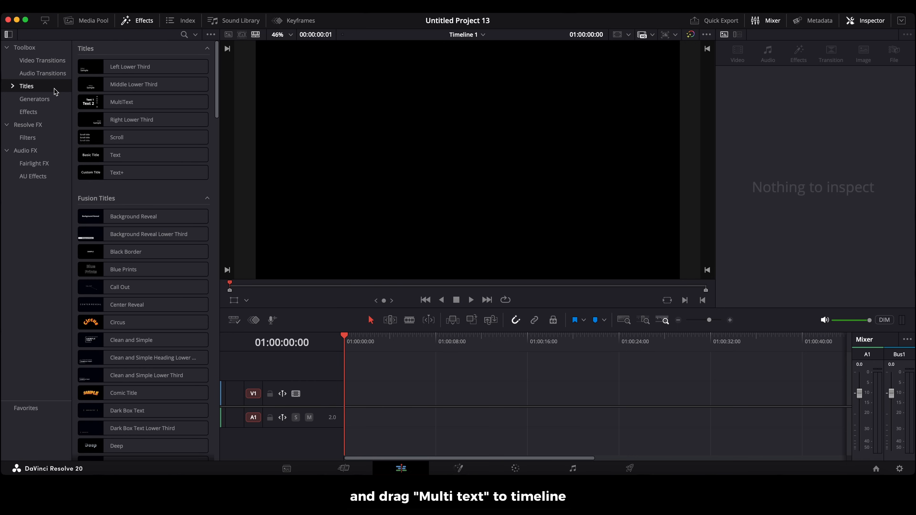
{"action": "left_click_drag", "start_coordinate": [121, 101], "coordinate": [354, 299]}
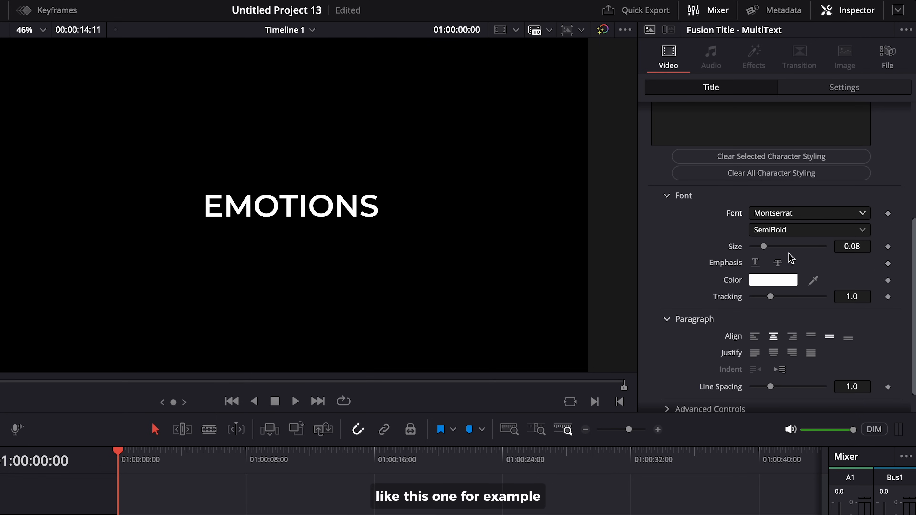
Step: Shift EMOTIONS left of centre by lowering its Center X in Layout
{"action": "left_click", "coordinate": [810, 230]}
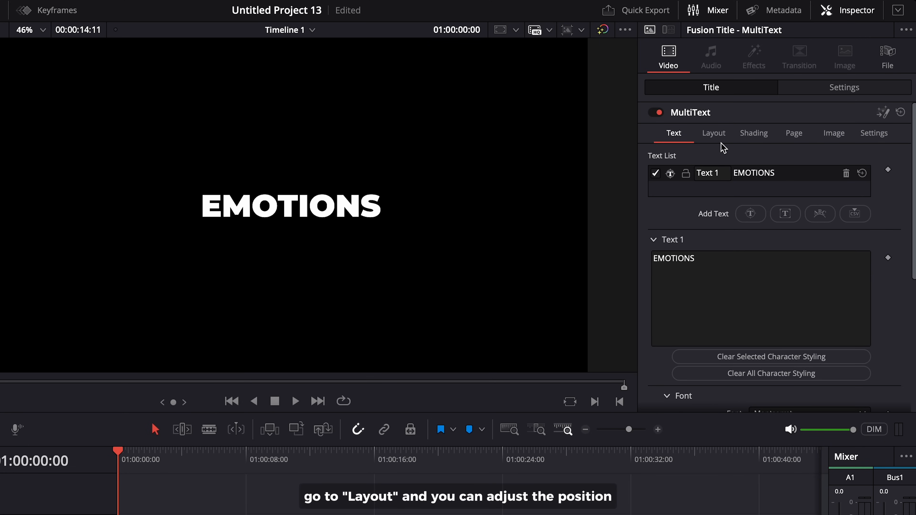
{"action": "left_click", "coordinate": [718, 133]}
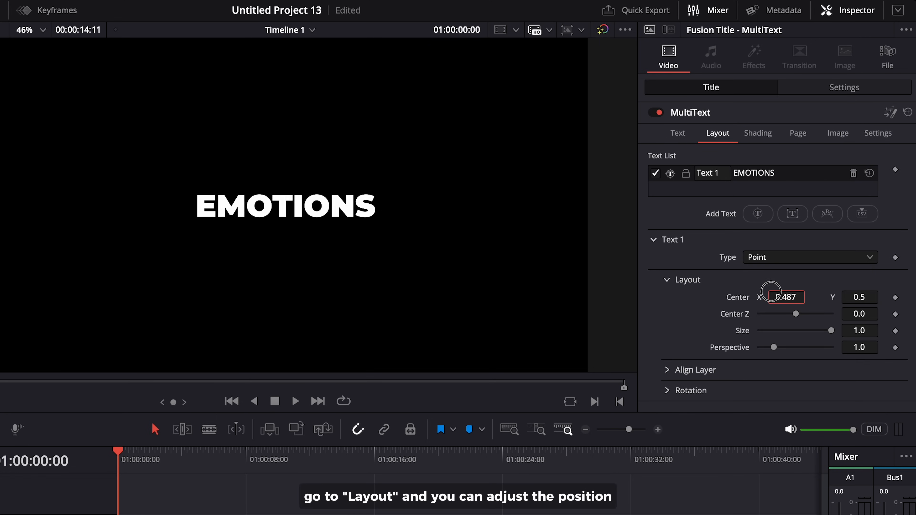
{"action": "left_click_drag", "start_coordinate": [771, 297], "coordinate": [788, 302]}
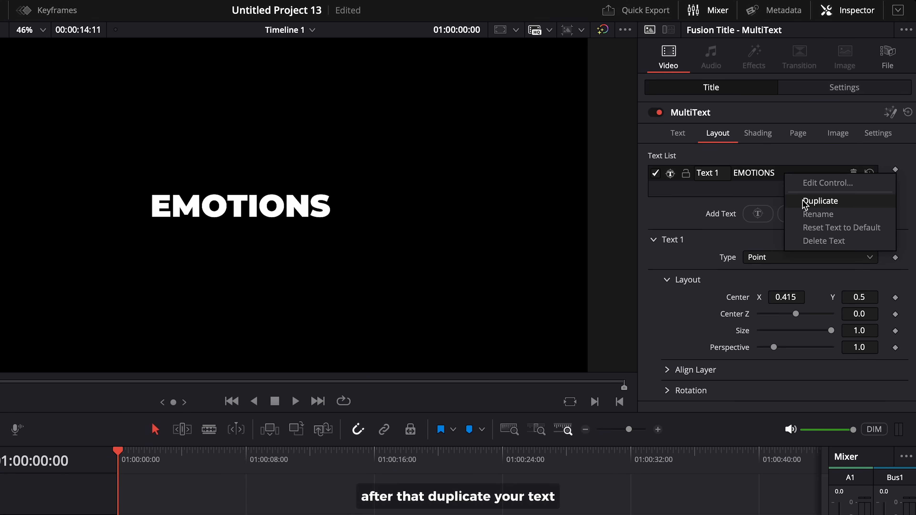
Step: Duplicate the text entry as CONFUSED and place it up and to the right of EMOTIONS
{"action": "left_click", "coordinate": [820, 201]}
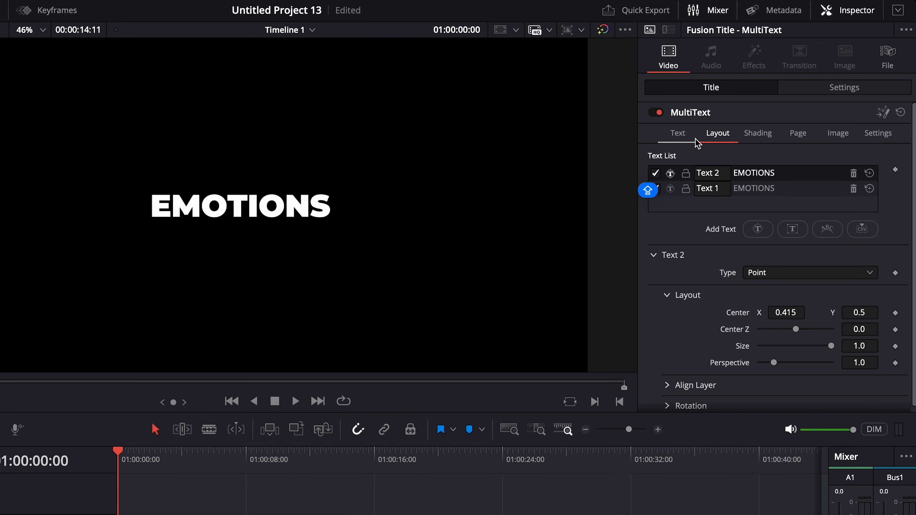
{"action": "left_click", "coordinate": [678, 132]}
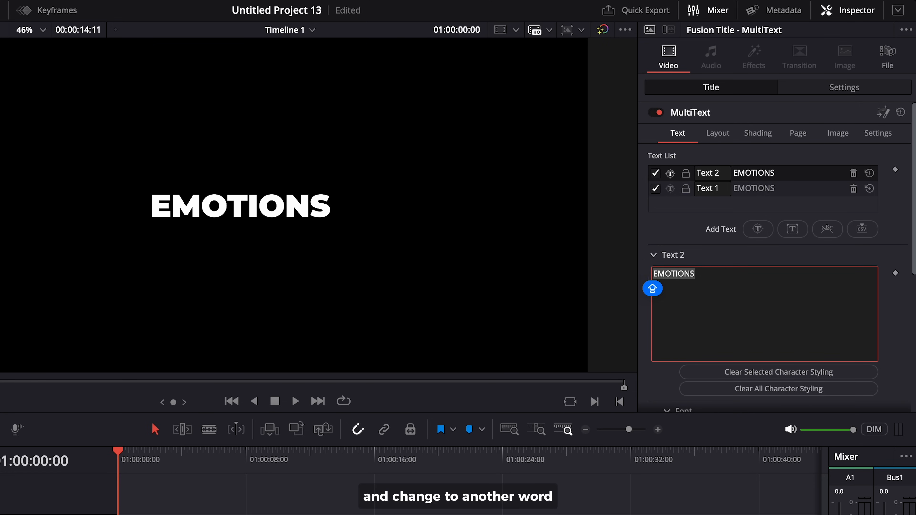
{"action": "type", "text": "CONFUSED"}
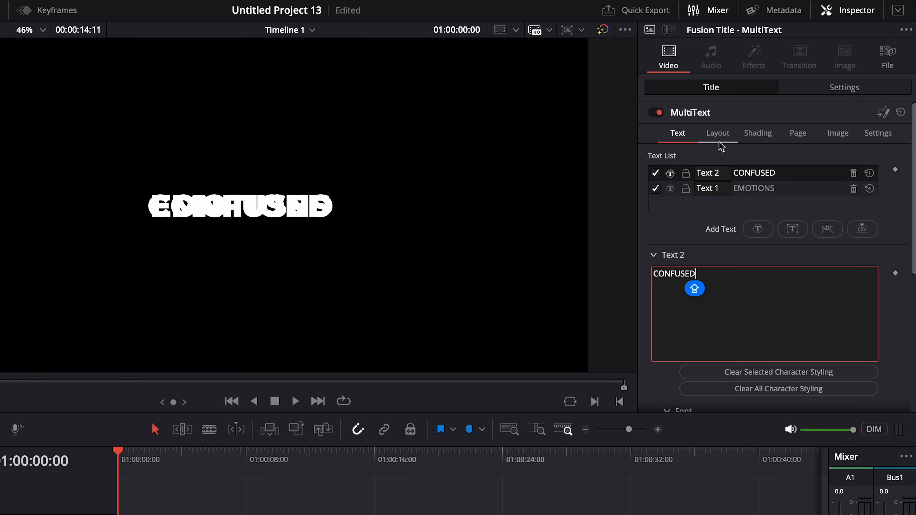
{"action": "left_click", "coordinate": [717, 133]}
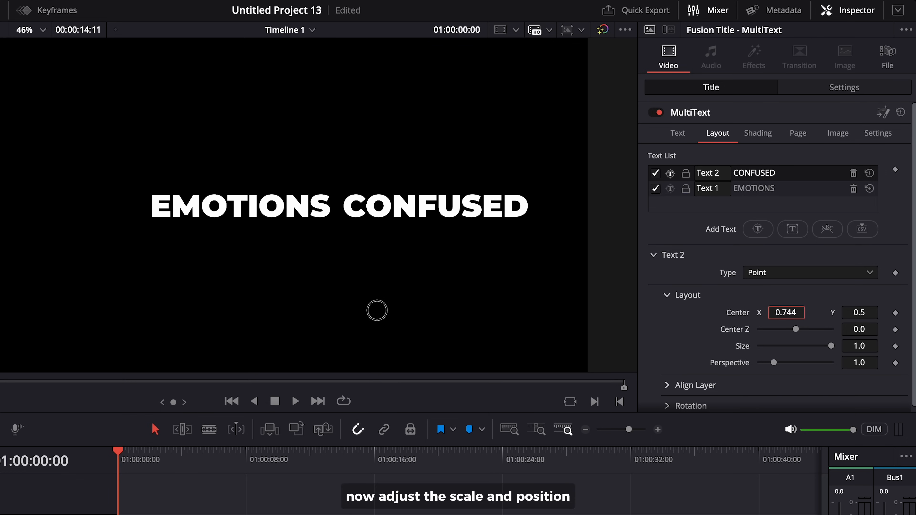
{"action": "left_click_drag", "start_coordinate": [810, 329], "coordinate": [798, 329]}
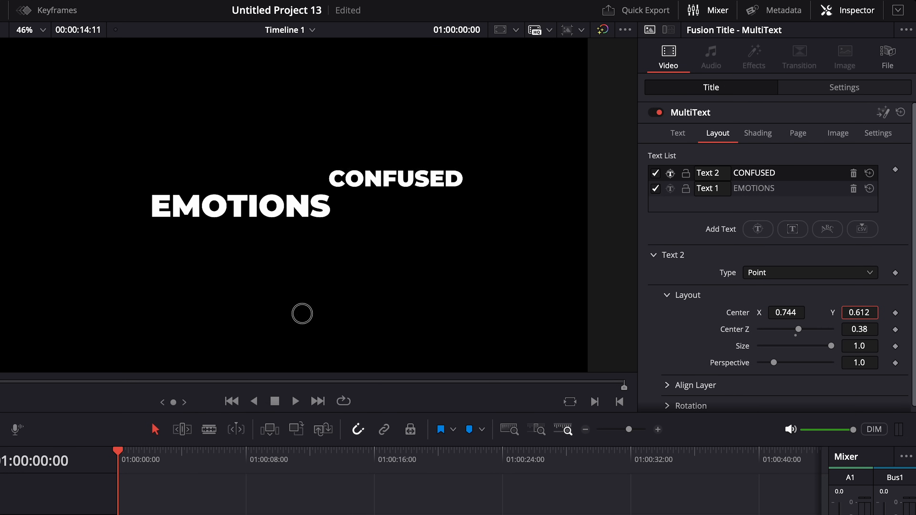
Step: Duplicate another entry as SMILE and adjust its position in Layout
{"action": "left_click", "coordinate": [678, 133]}
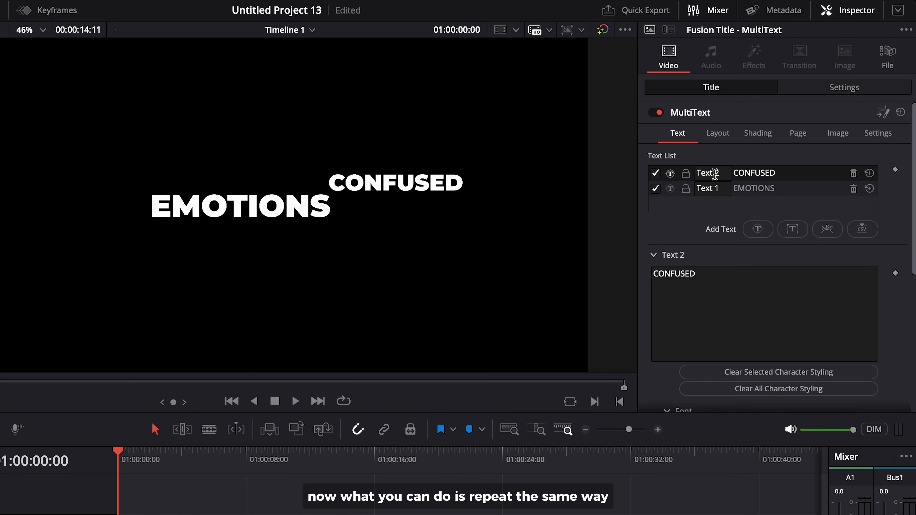
{"action": "left_click", "coordinate": [758, 230]}
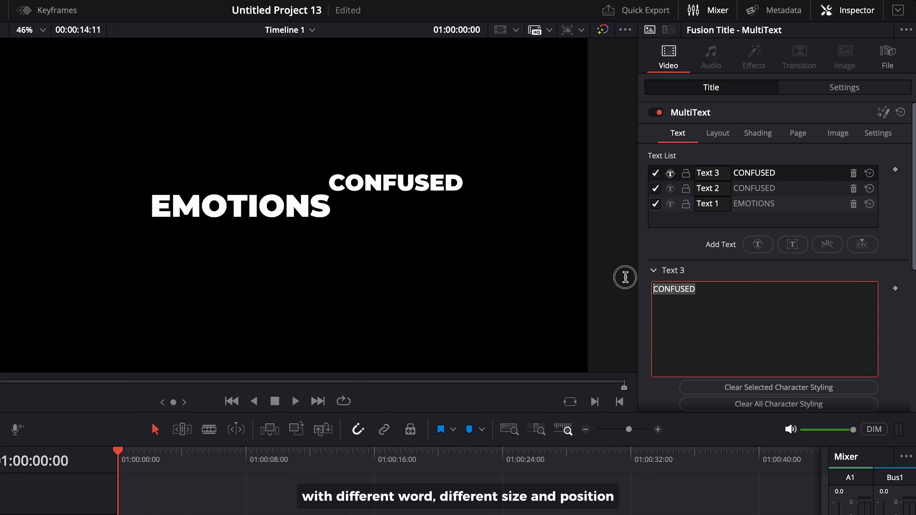
{"action": "type", "text": "SMILE"}
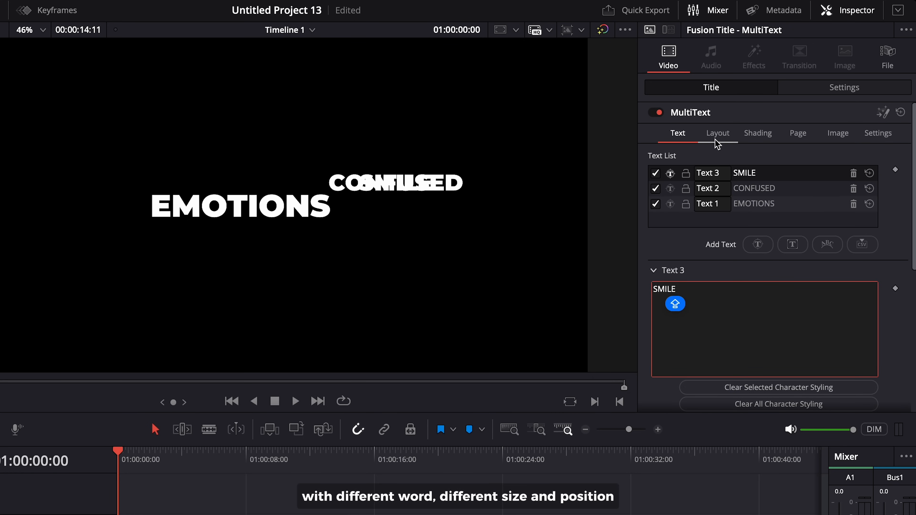
{"action": "left_click", "coordinate": [717, 133]}
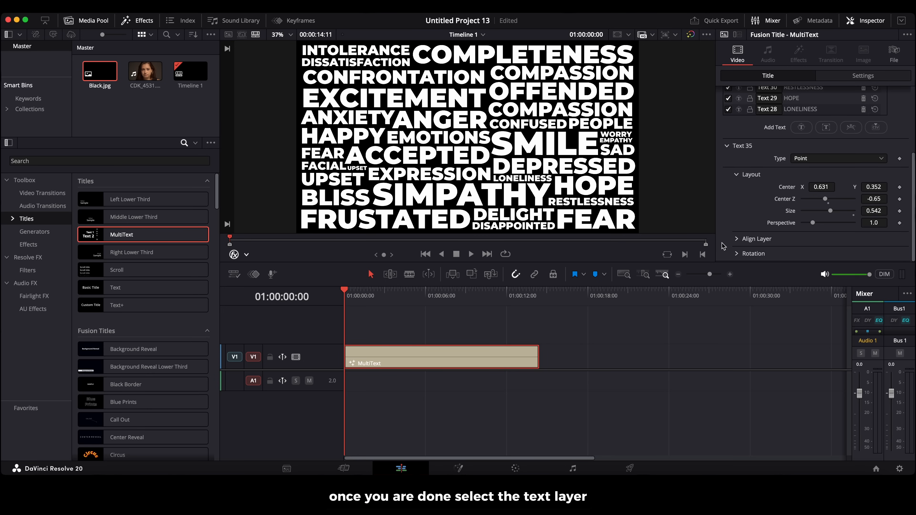
Step: Convert the word-cloud title into a new compound clip
{"action": "right_click", "coordinate": [426, 361]}
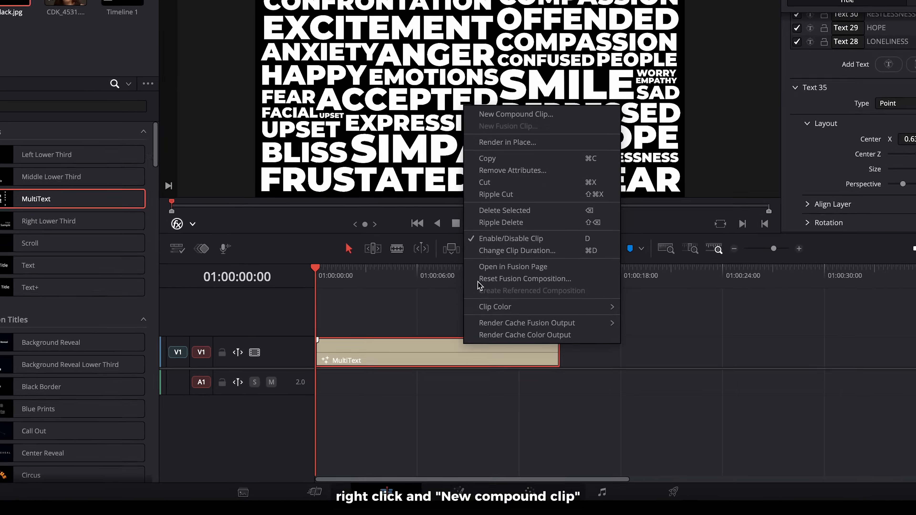
{"action": "left_click", "coordinate": [516, 114]}
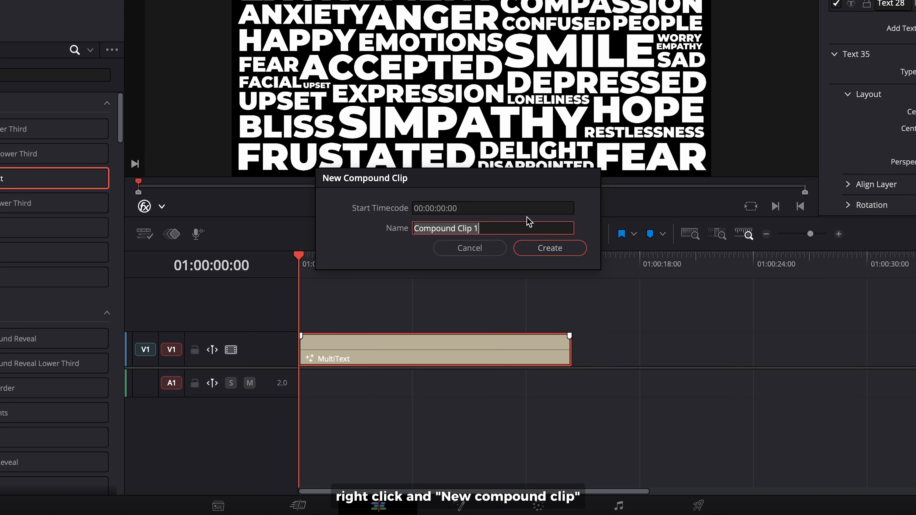
{"action": "left_click", "coordinate": [550, 248]}
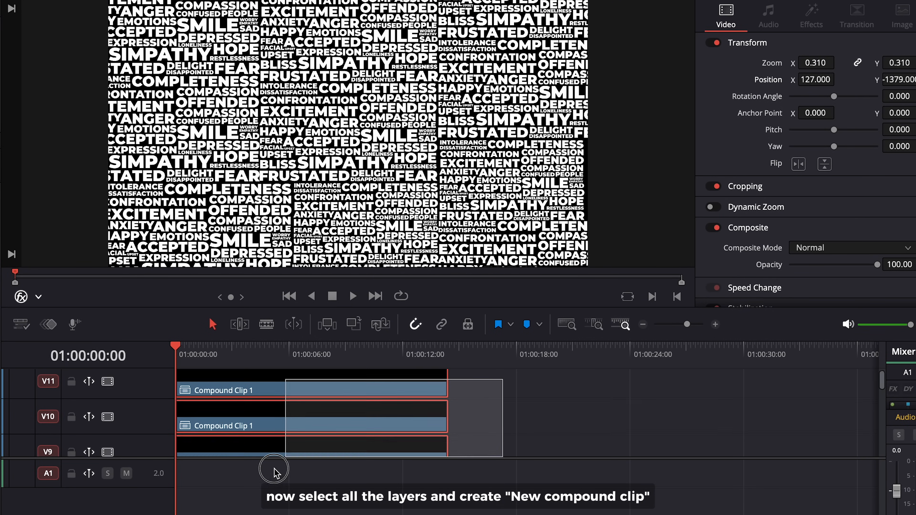
Step: Merge all the tiled copies into Compound Clip 2
{"action": "right_click", "coordinate": [274, 471]}
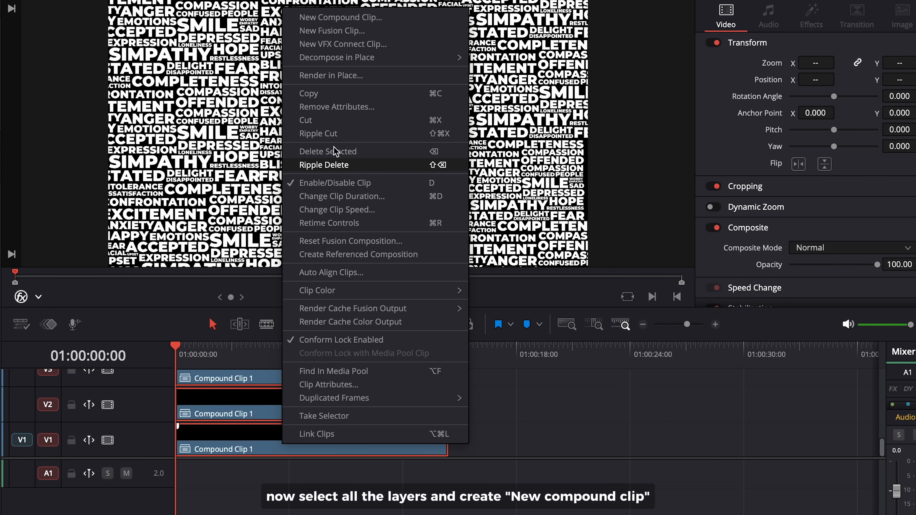
{"action": "left_click", "coordinate": [341, 17]}
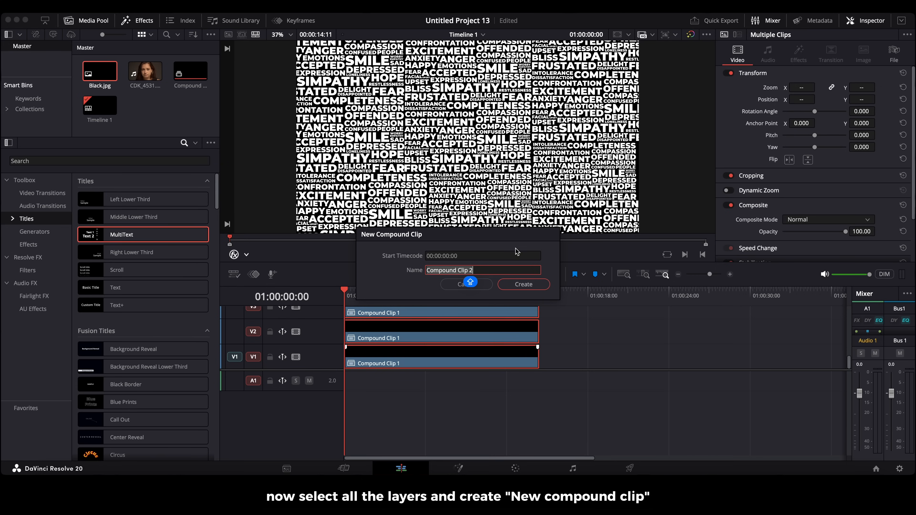
{"action": "left_click", "coordinate": [523, 285]}
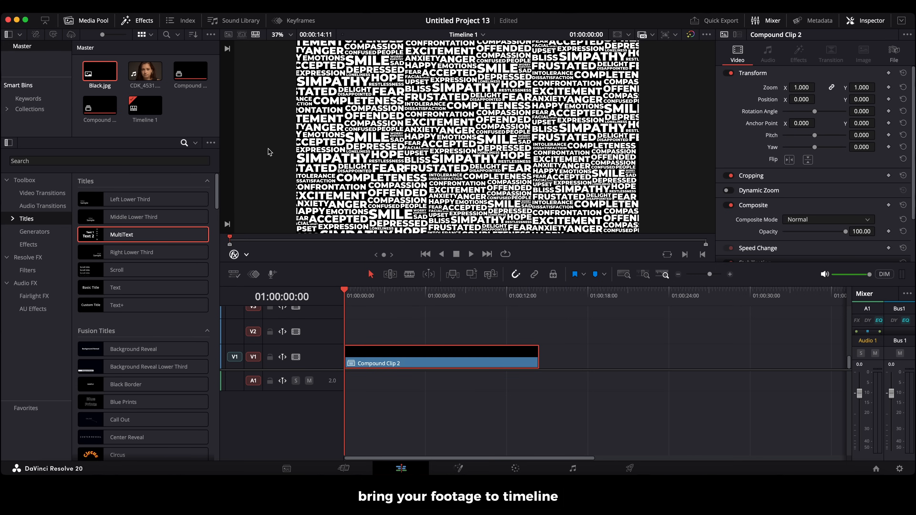
Step: Place CDK_4531.mp4 on V2 above the word wall and apply the 3D Keyer to it
{"action": "left_click_drag", "start_coordinate": [145, 70], "coordinate": [517, 294]}
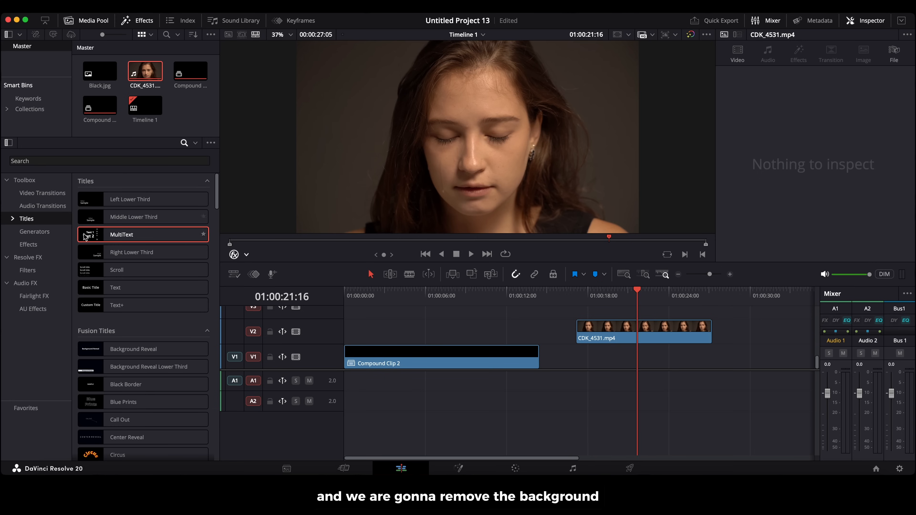
{"action": "left_click", "coordinate": [27, 270]}
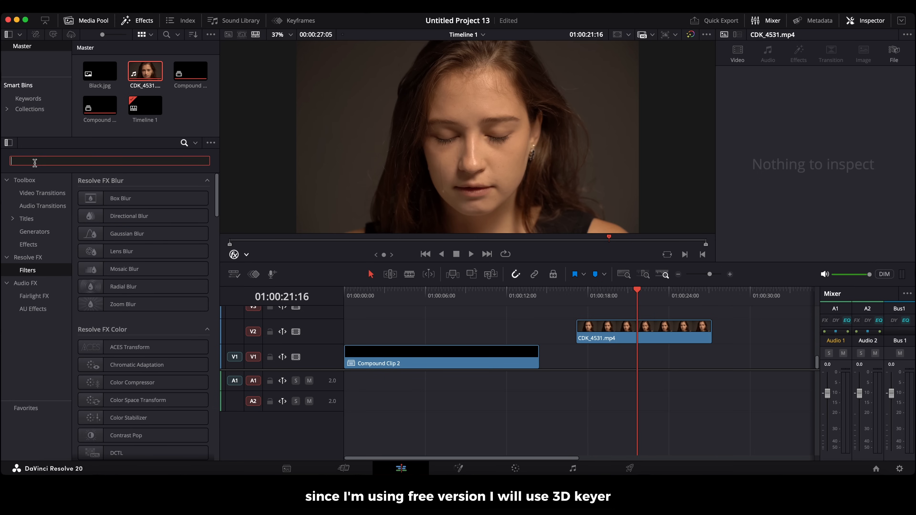
{"action": "type", "text": "3D"}
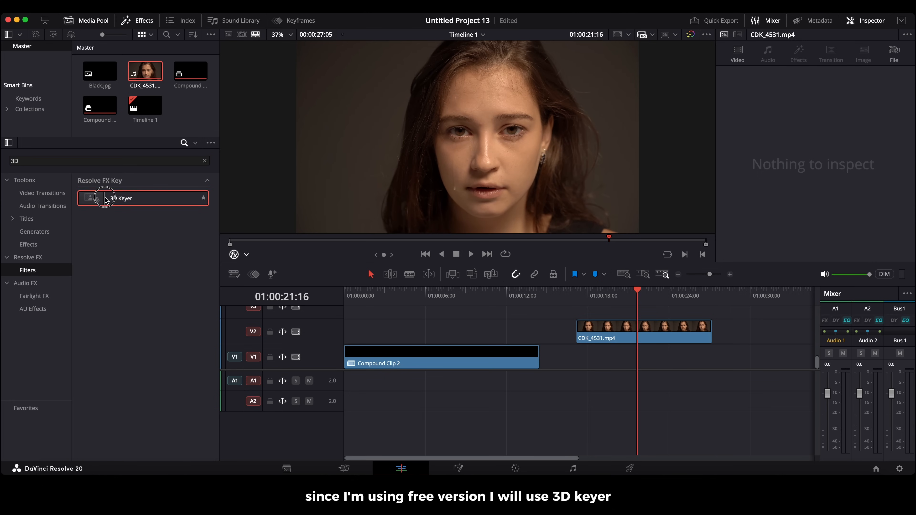
{"action": "double_click", "coordinate": [105, 198]}
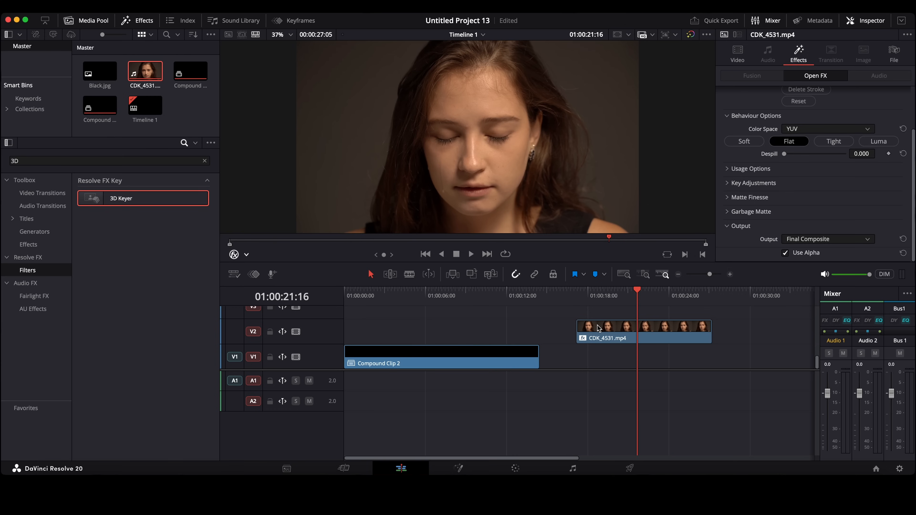
Step: With Open FX Overlay shown, stroke the background to key it out and refine in Matte Finesse
{"action": "left_click", "coordinate": [246, 254]}
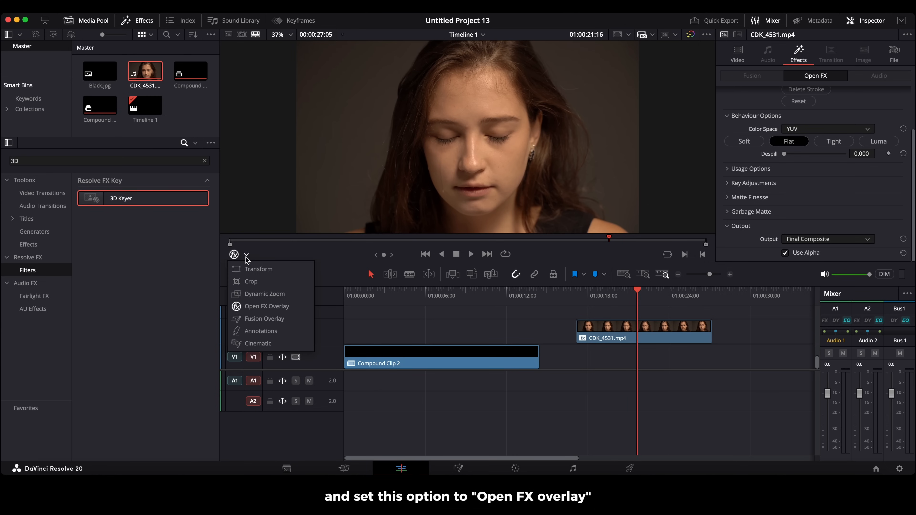
{"action": "left_click", "coordinate": [267, 306]}
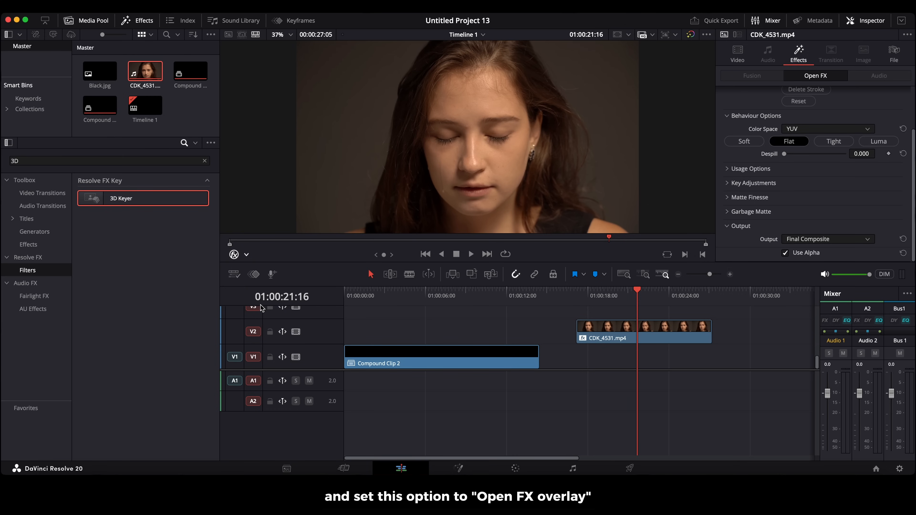
{"action": "left_click_drag", "start_coordinate": [318, 68], "coordinate": [315, 204]}
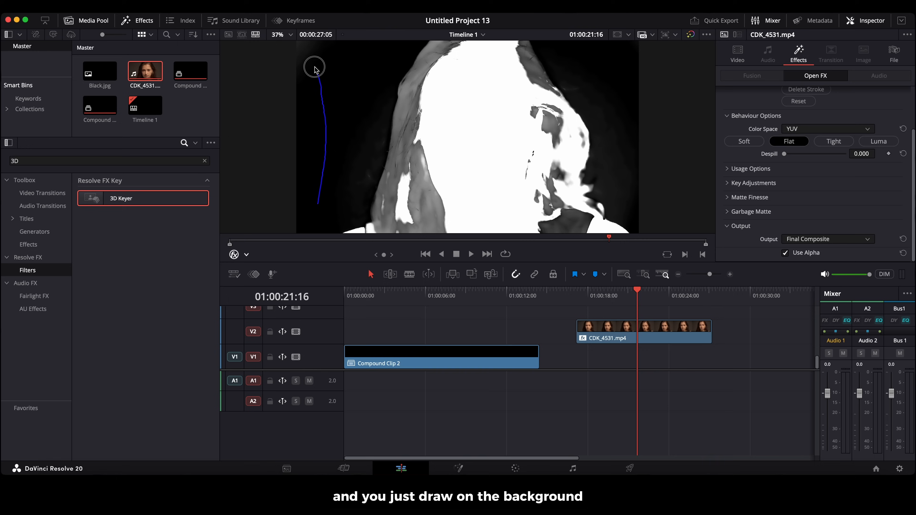
{"action": "left_click_drag", "start_coordinate": [314, 68], "coordinate": [372, 123]}
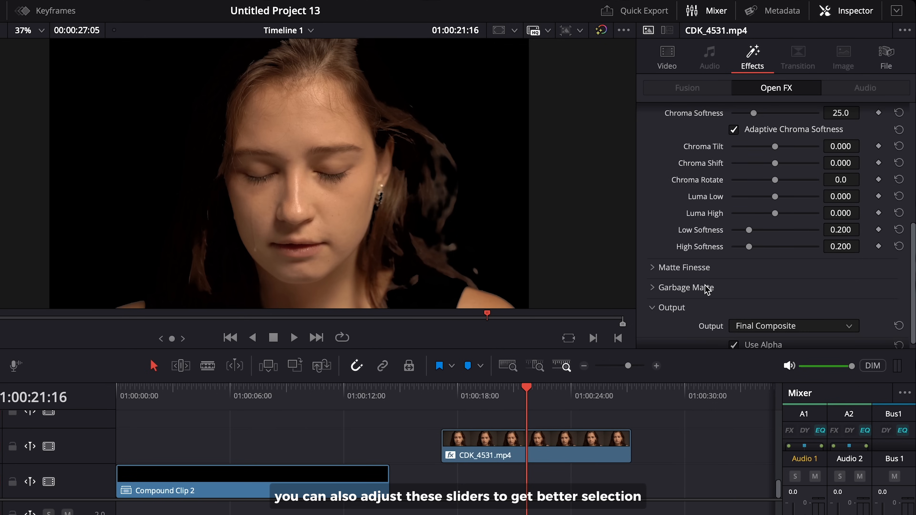
{"action": "left_click", "coordinate": [654, 267]}
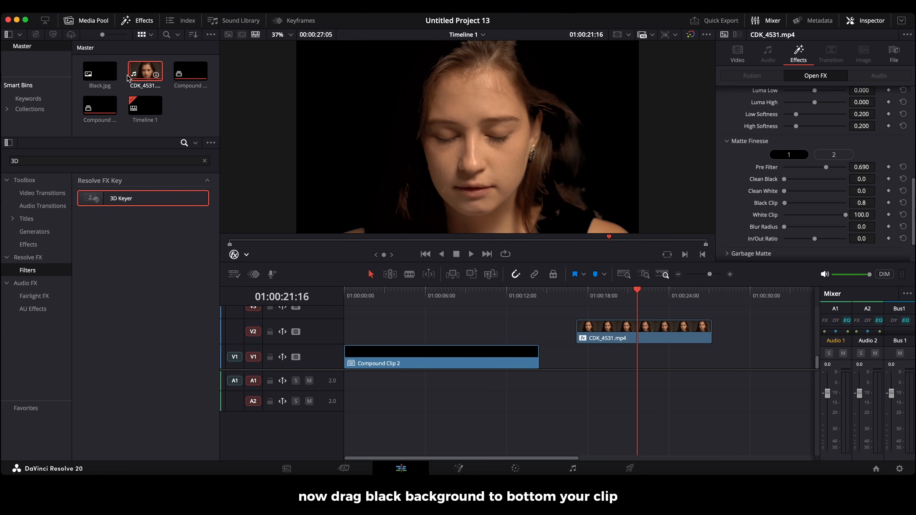
Step: Combine the portrait with Black.jpg into Compound Clip 3 and move it to V2 at the start
{"action": "left_click_drag", "start_coordinate": [100, 72], "coordinate": [587, 363]}
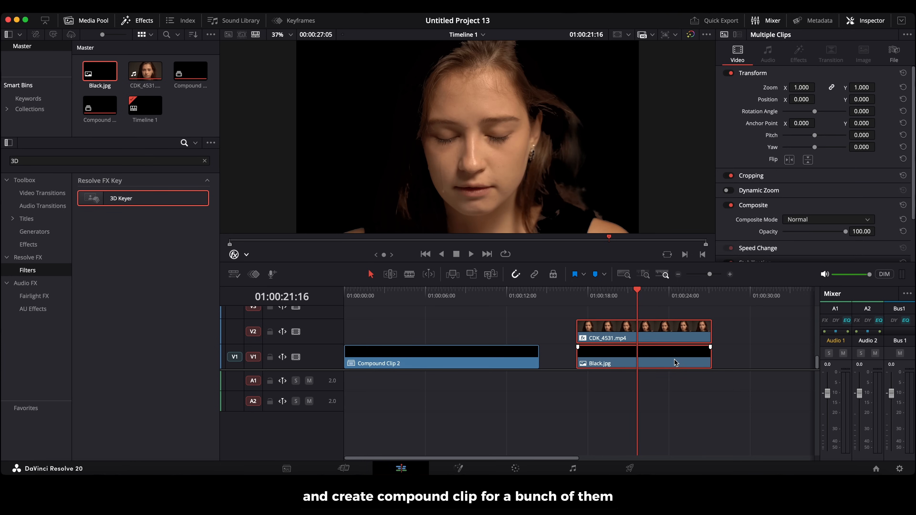
{"action": "right_click", "coordinate": [675, 362]}
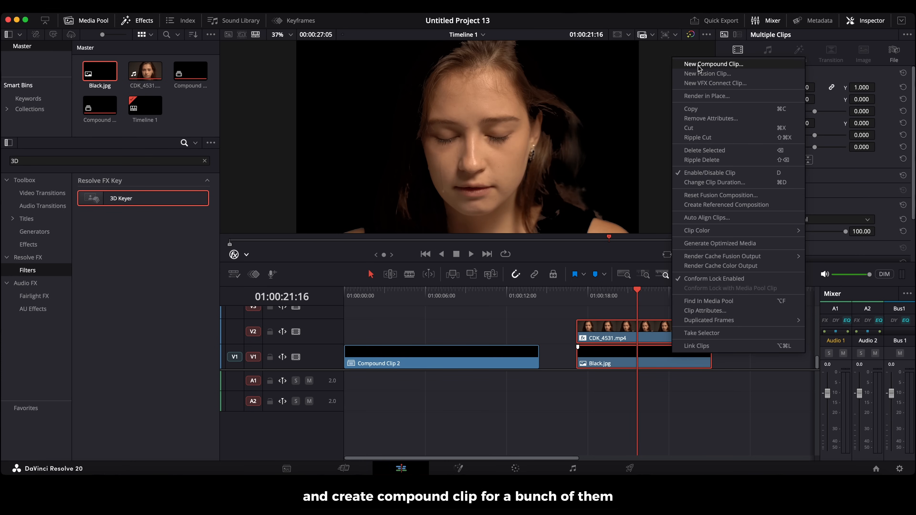
{"action": "left_click", "coordinate": [714, 64]}
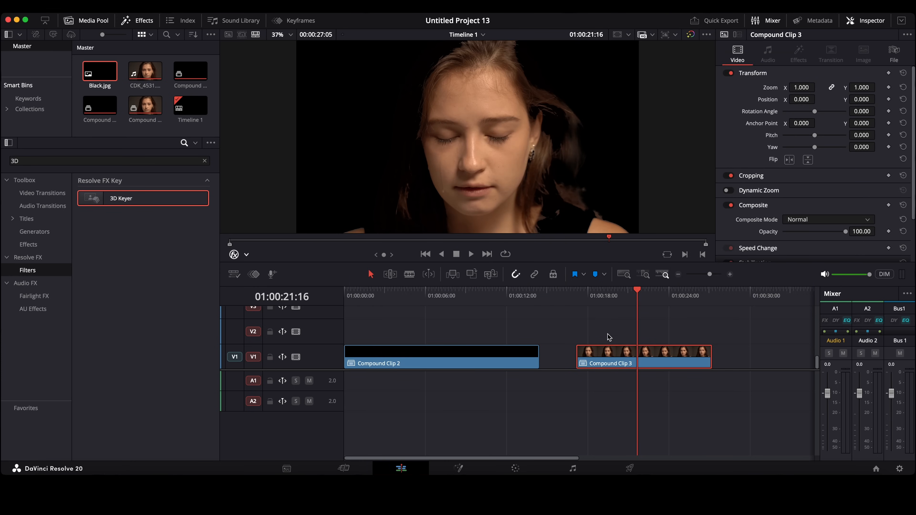
{"action": "left_click_drag", "start_coordinate": [606, 351], "coordinate": [396, 328]}
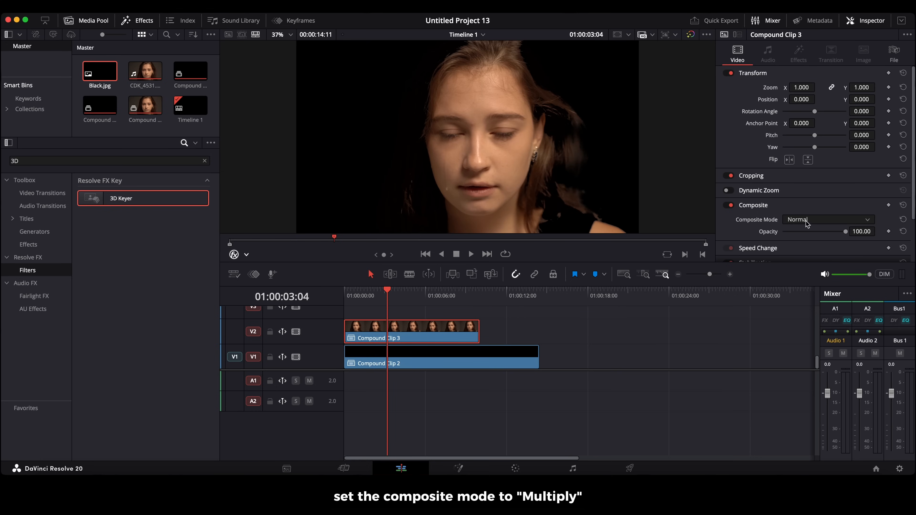
{"action": "left_click", "coordinate": [828, 220]}
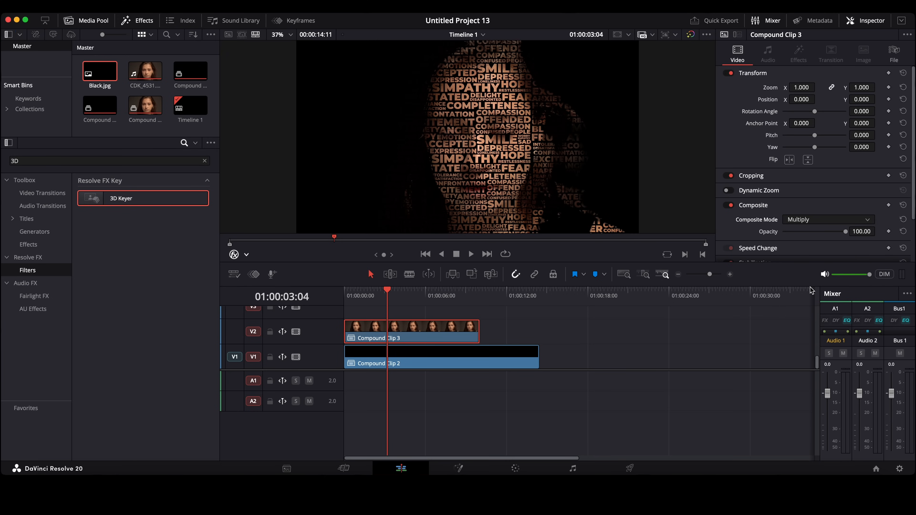
Step: Set Composite Mode to Multiply, then shape an S-curve in the Color page's Custom Curves
{"action": "left_click", "coordinate": [472, 254]}
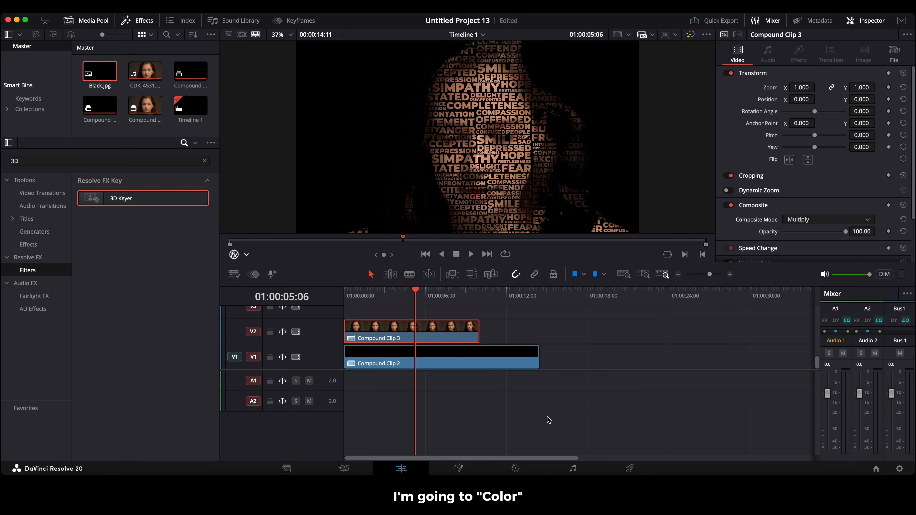
{"action": "left_click", "coordinate": [516, 468]}
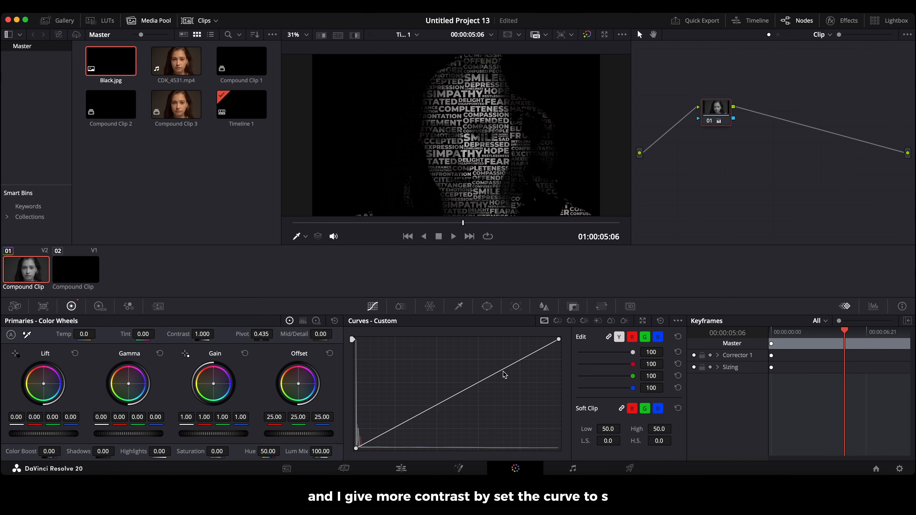
{"action": "left_click", "coordinate": [505, 369]}
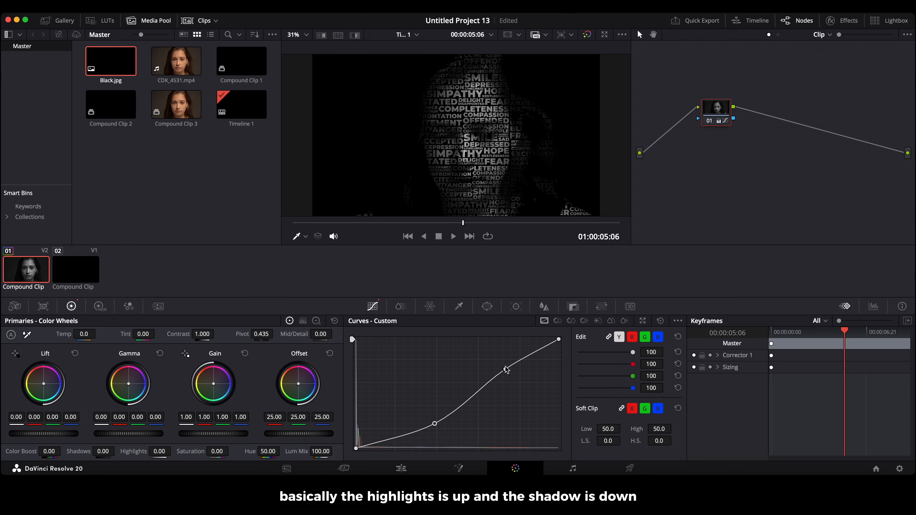
{"action": "left_click_drag", "start_coordinate": [506, 369], "coordinate": [500, 359]}
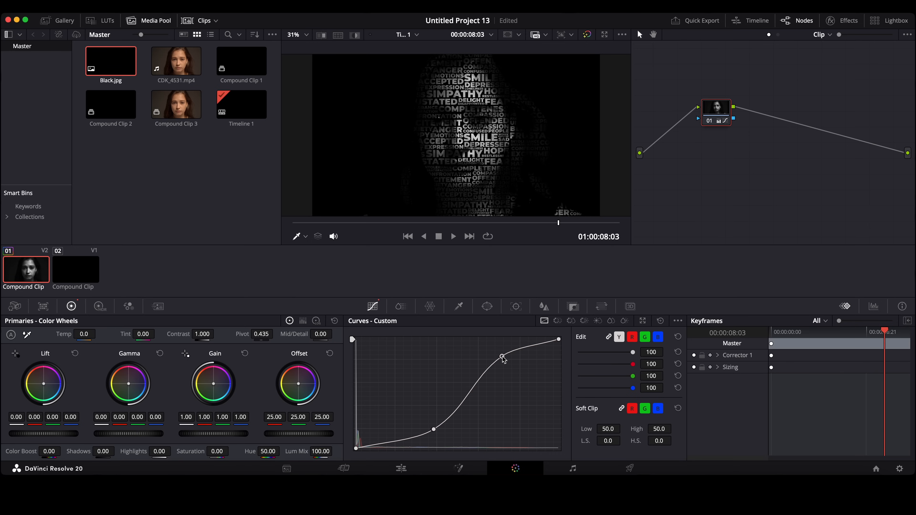
{"action": "left_click", "coordinate": [401, 468]}
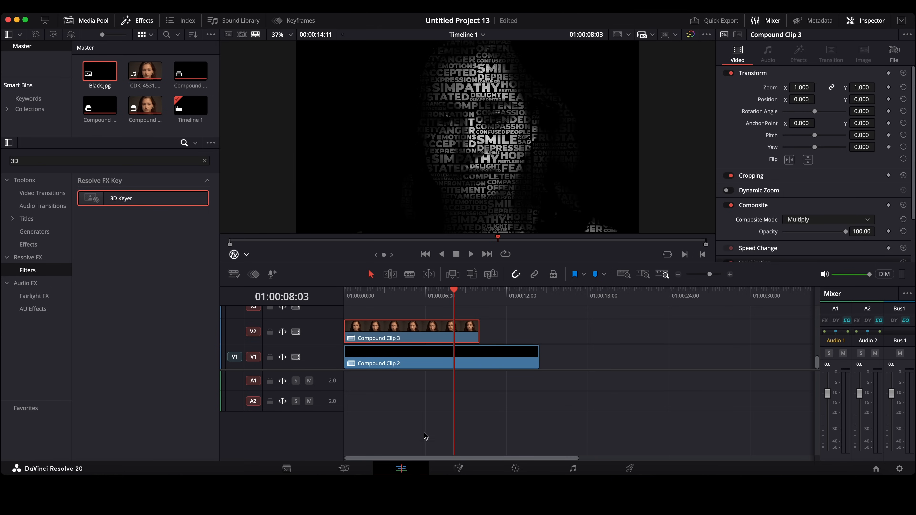
Step: Add an Adjustment Clip on V3 and extend it to the portrait's length
{"action": "type", "text": "A"}
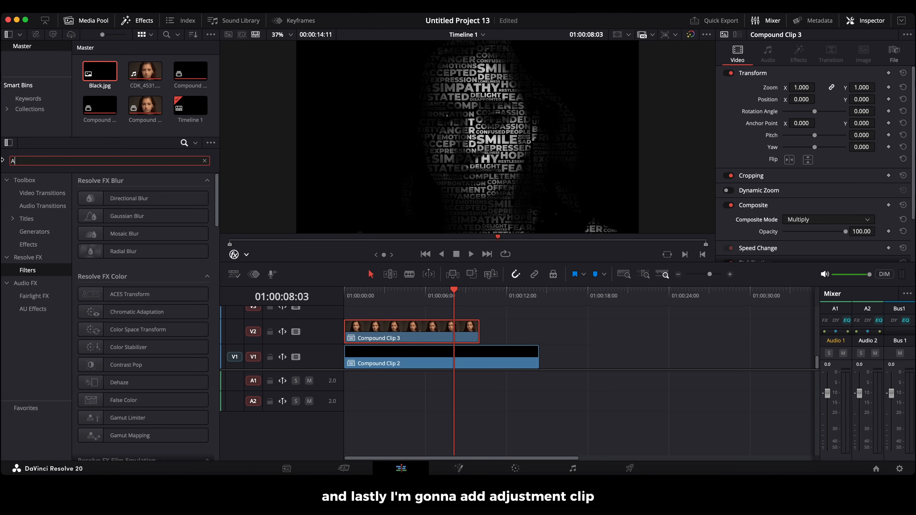
{"action": "type", "text": "DJ"}
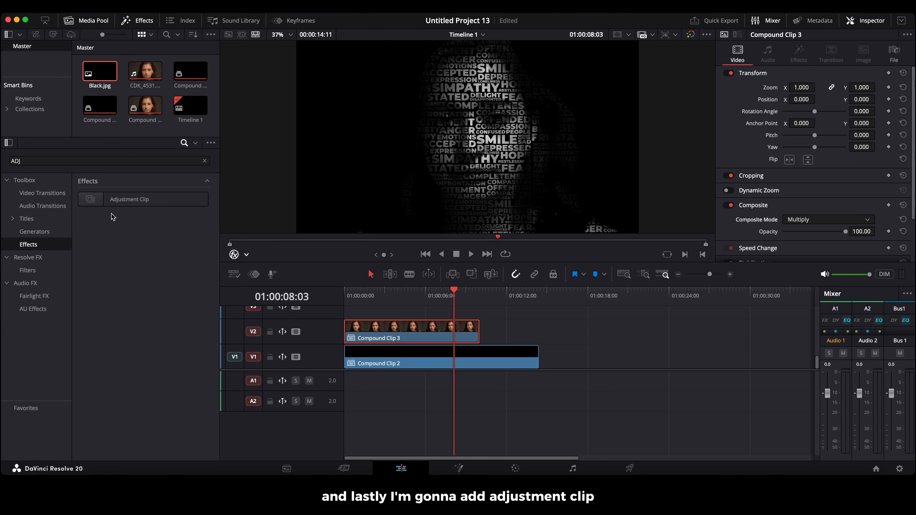
{"action": "left_click_drag", "start_coordinate": [129, 199], "coordinate": [379, 359]}
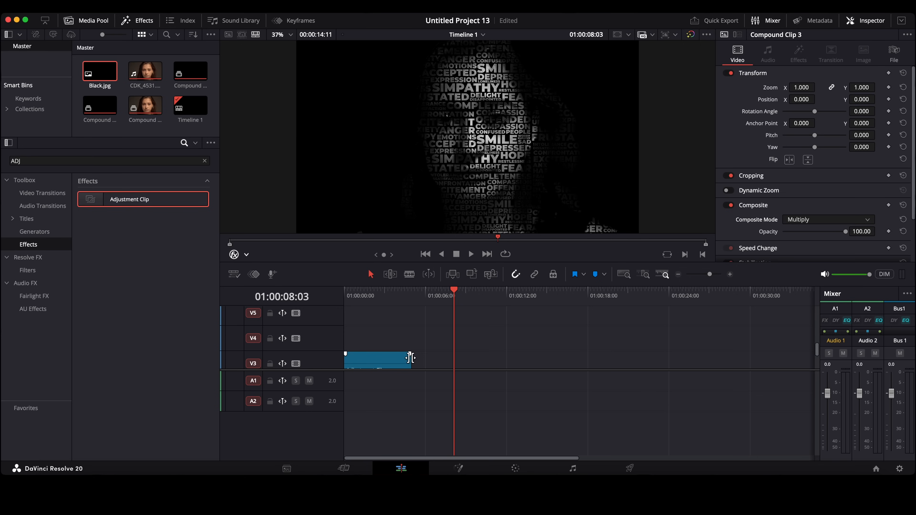
{"action": "left_click_drag", "start_coordinate": [412, 358], "coordinate": [478, 361]}
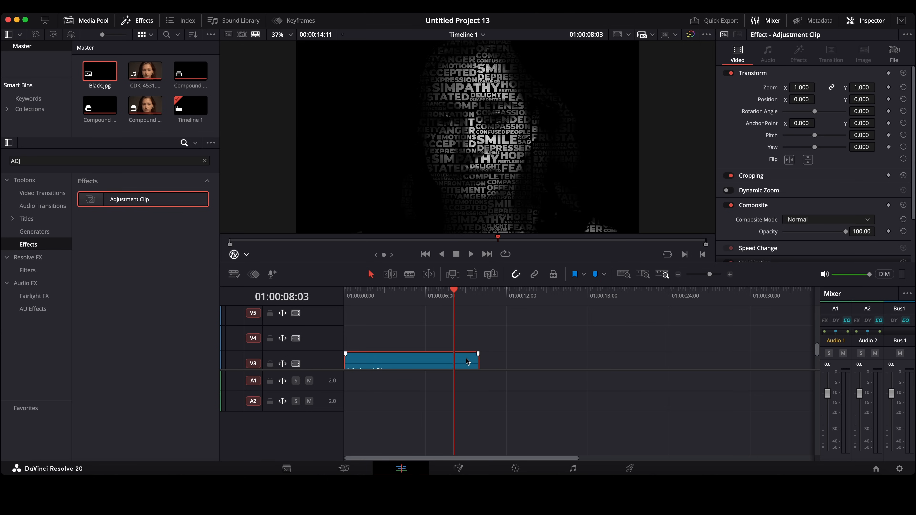
Step: On the Color page, lift the curve's black point for a faded look
{"action": "left_click", "coordinate": [515, 468]}
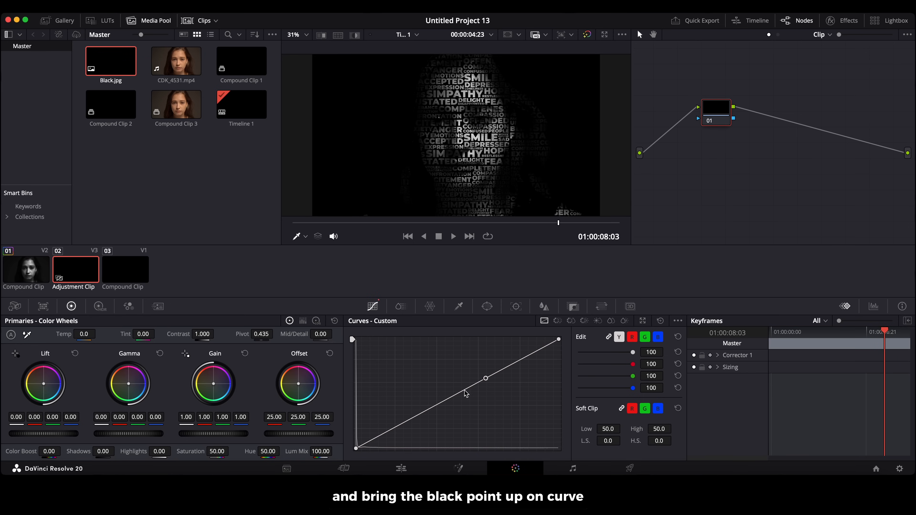
{"action": "left_click_drag", "start_coordinate": [356, 449], "coordinate": [351, 440]}
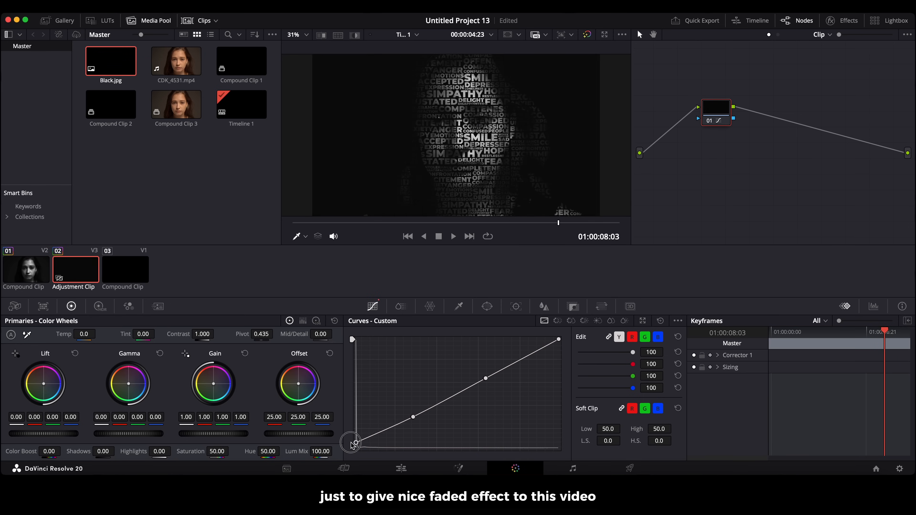
{"action": "left_click", "coordinate": [401, 468]}
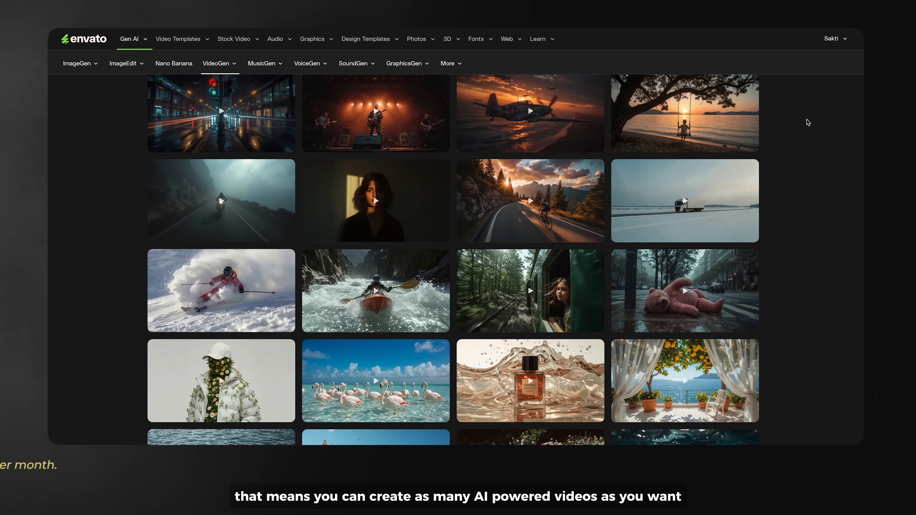
Step: AI-enhance the dog-on-a-lake prompt into a detailed one and generate the video
{"action": "scroll", "scroll_direction": "down", "scroll_amount": 3}
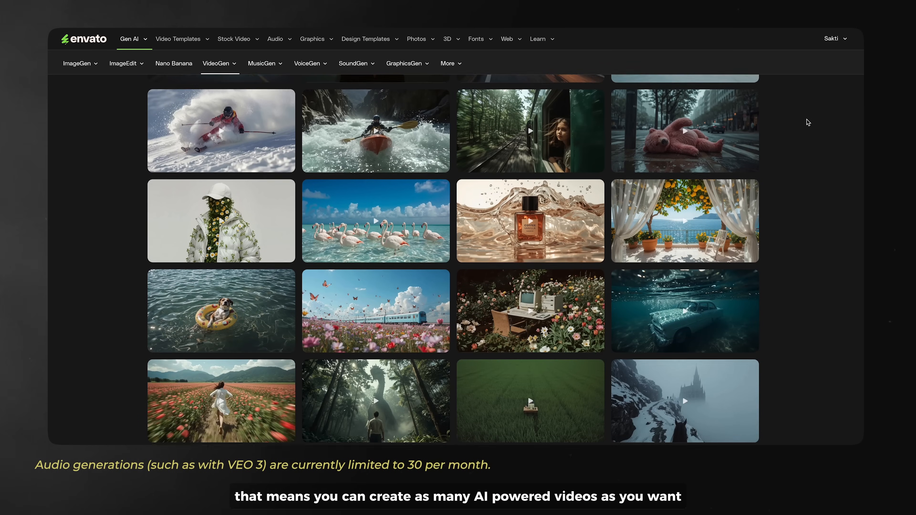
{"action": "scroll", "scroll_direction": "down", "scroll_amount": 3}
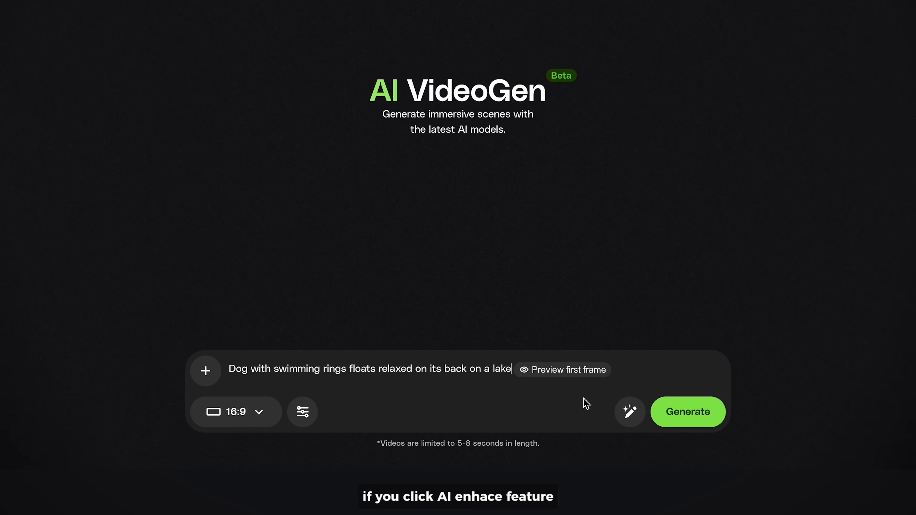
{"action": "left_click", "coordinate": [630, 412]}
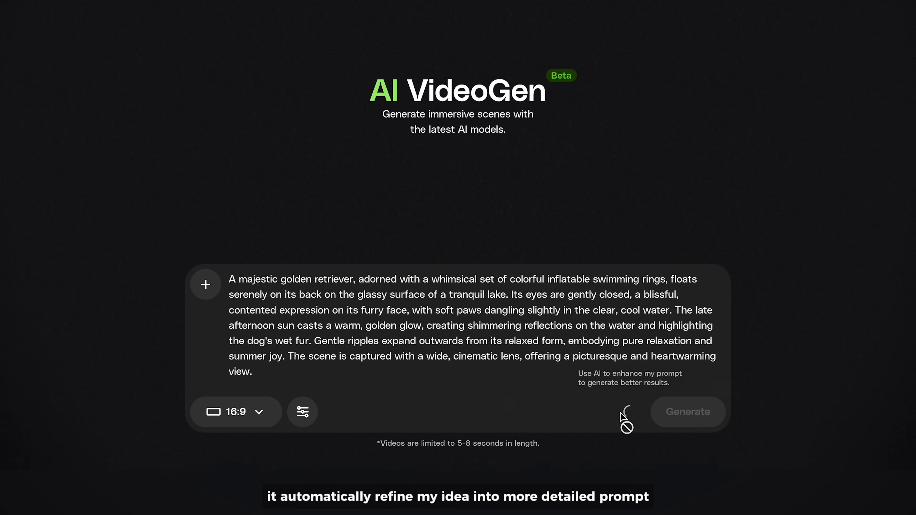
{"action": "mouse_move", "coordinate": [658, 418]}
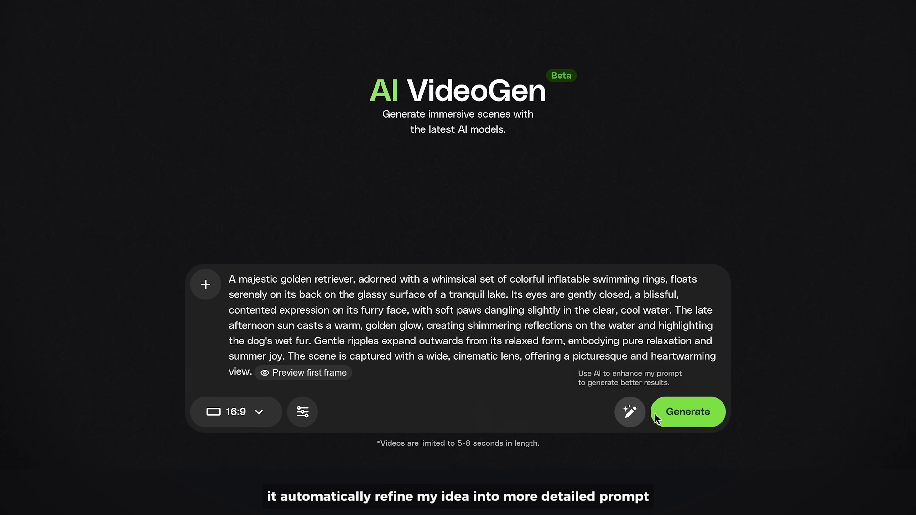
{"action": "left_click", "coordinate": [688, 412]}
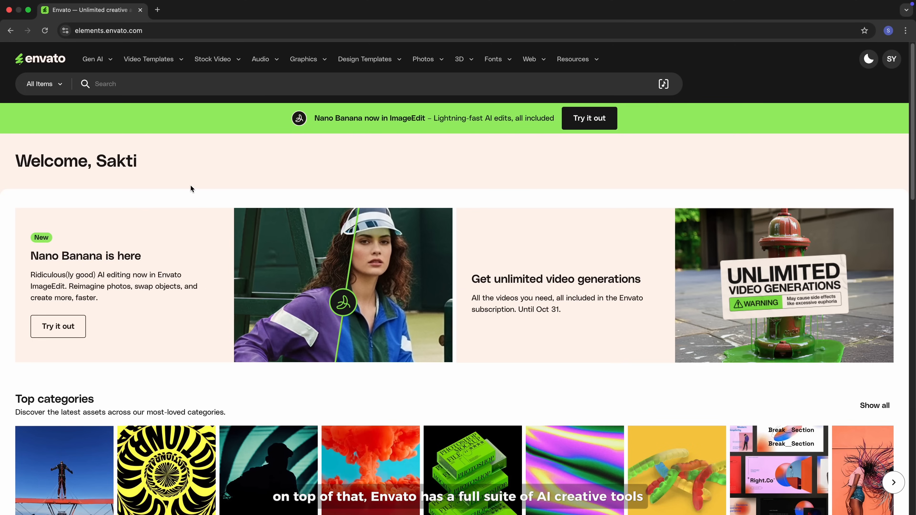
Step: Browse the Gen AI VideoGen results and DaVinci Resolve templates to the Unlimited AI Video Generations page
{"action": "left_click", "coordinate": [93, 59]}
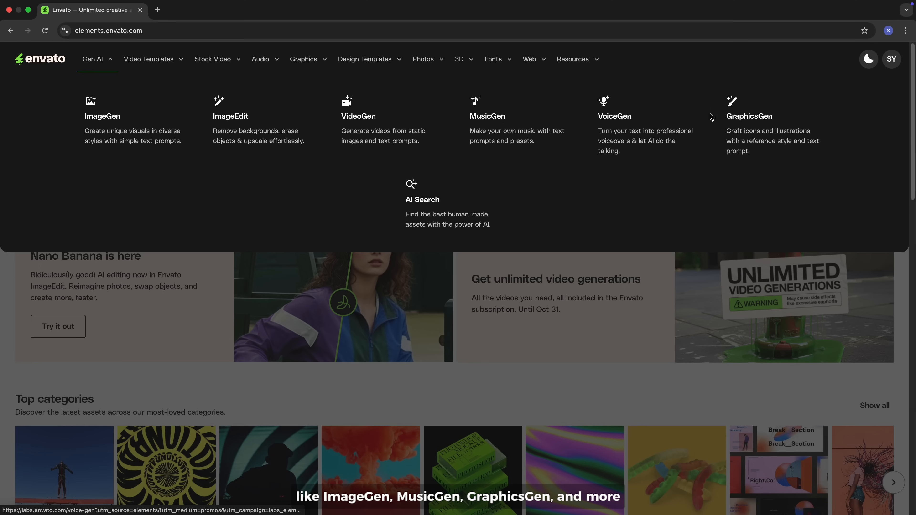
{"action": "mouse_move", "coordinate": [758, 116]}
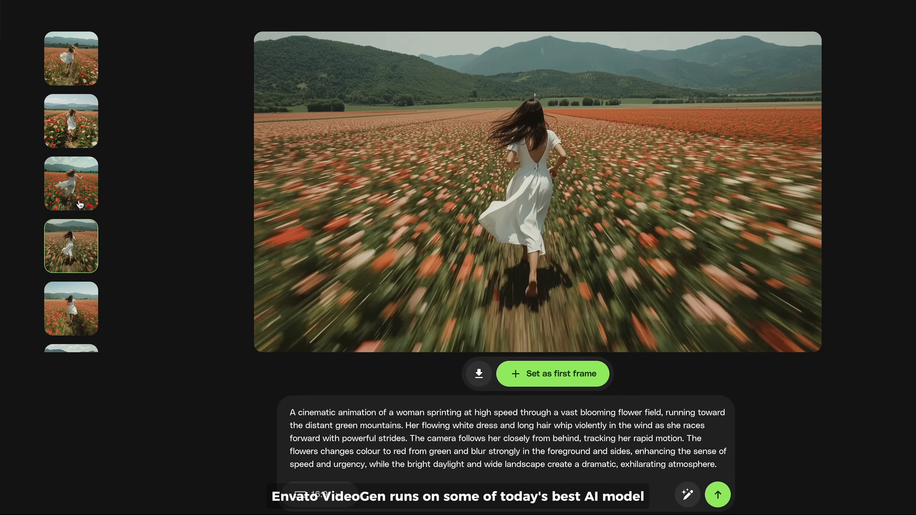
{"action": "left_click", "coordinate": [71, 121]}
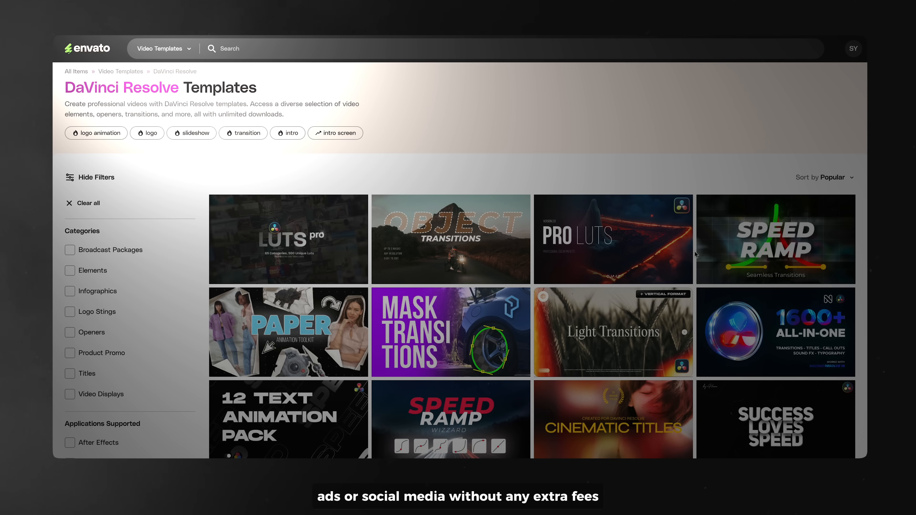
{"action": "scroll", "scroll_direction": "down", "scroll_amount": 3}
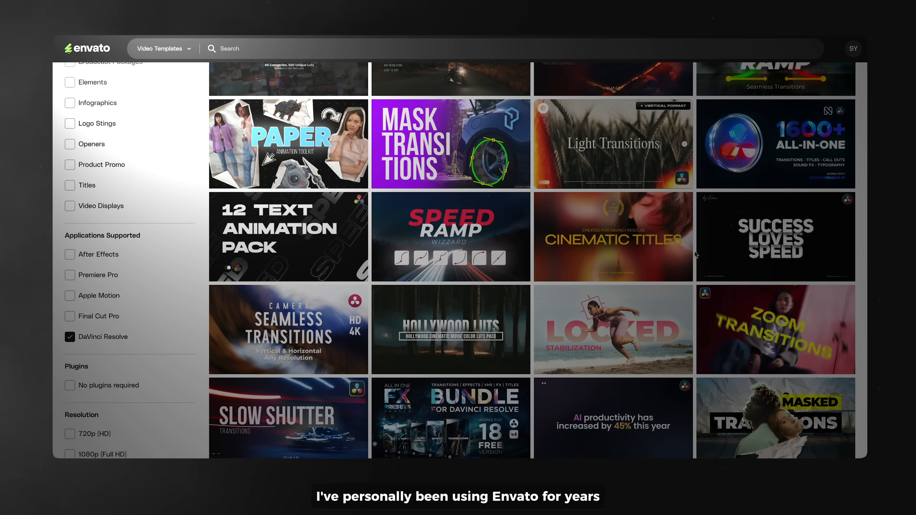
{"action": "scroll", "scroll_direction": "down", "scroll_amount": 3}
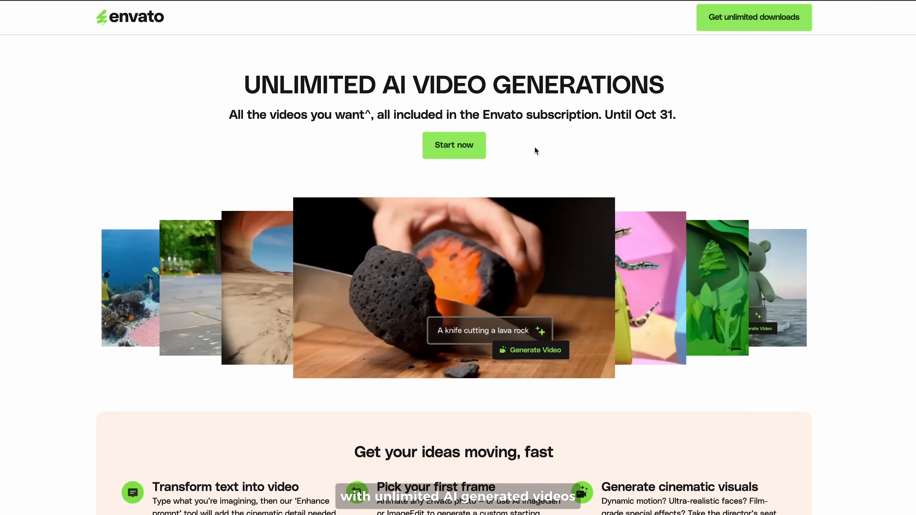
{"action": "scroll", "scroll_direction": "down", "scroll_amount": 3}
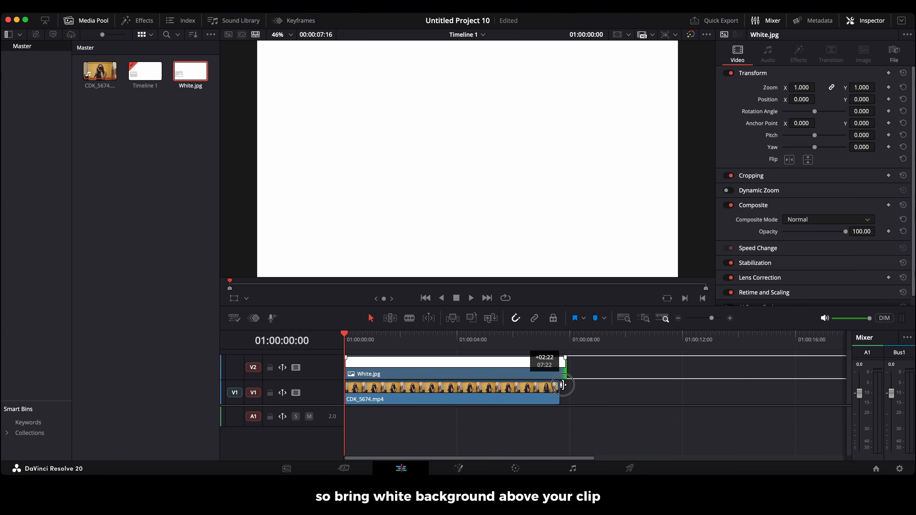
Step: Trim White.jpg on V2 to end with CDK_5674 and show the Titles presets
{"action": "left_click_drag", "start_coordinate": [563, 384], "coordinate": [557, 384]}
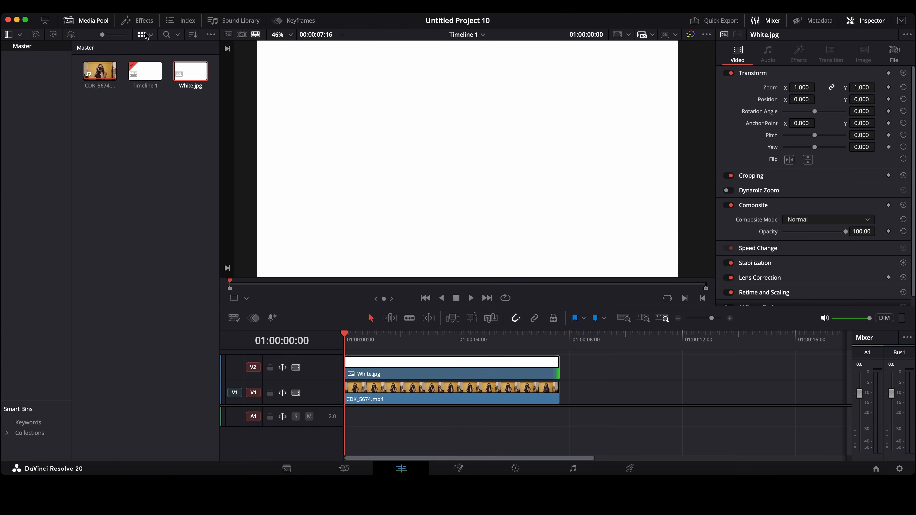
{"action": "left_click", "coordinate": [143, 21]}
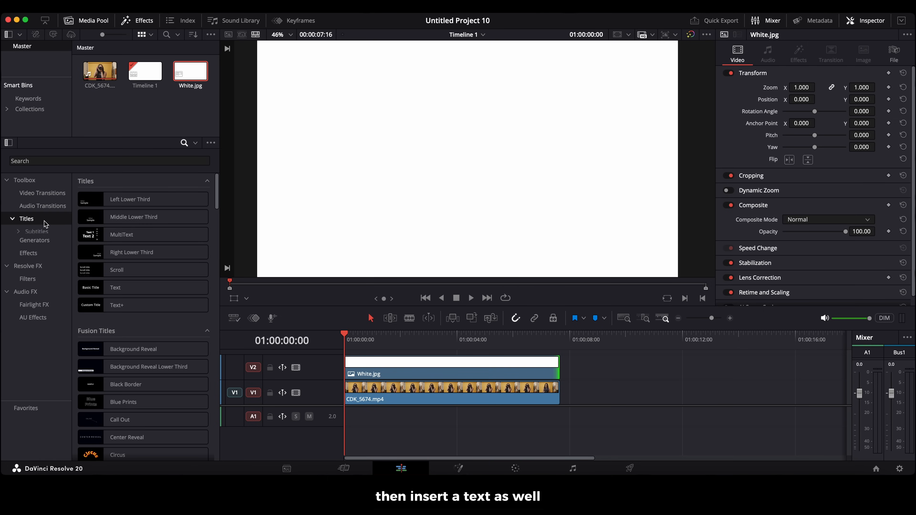
Step: Add a Text title on V3 reading S in black Montserrat Black Italic at size 1233
{"action": "left_click_drag", "start_coordinate": [115, 287], "coordinate": [350, 353]}
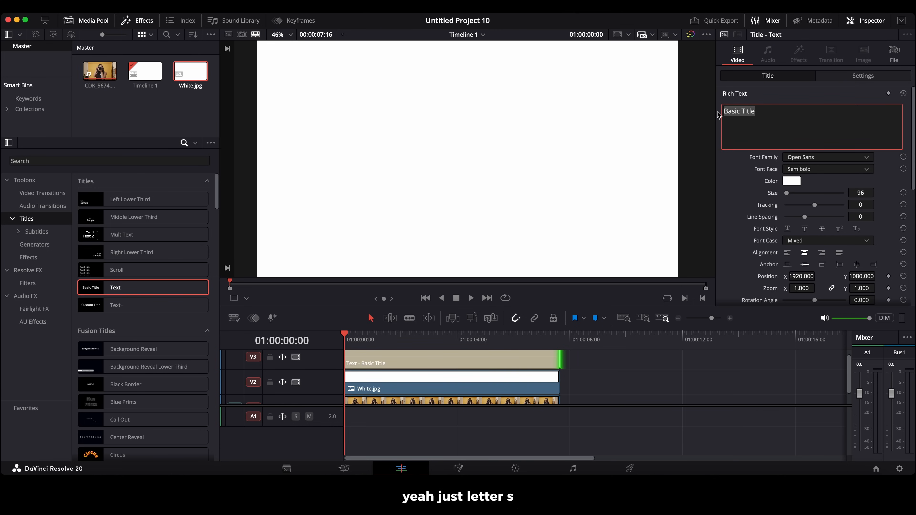
{"action": "left_click", "coordinate": [791, 181]}
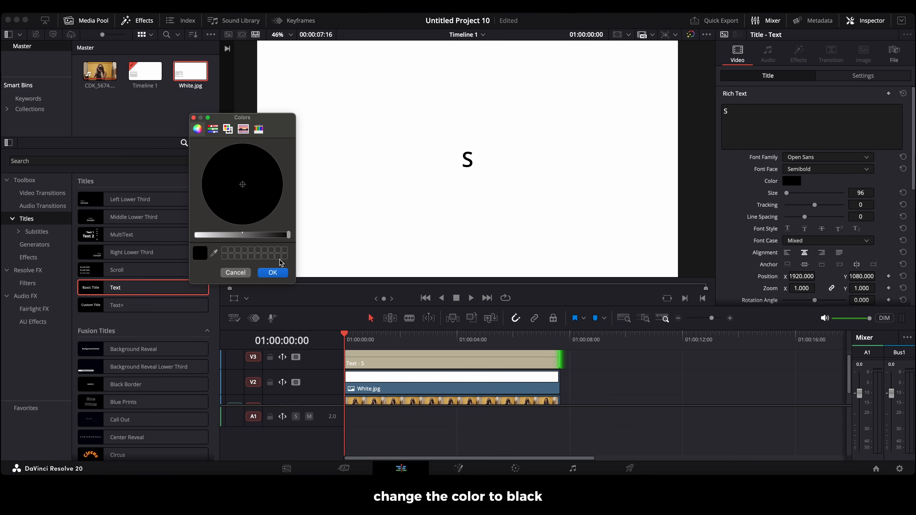
{"action": "left_click", "coordinate": [273, 273]}
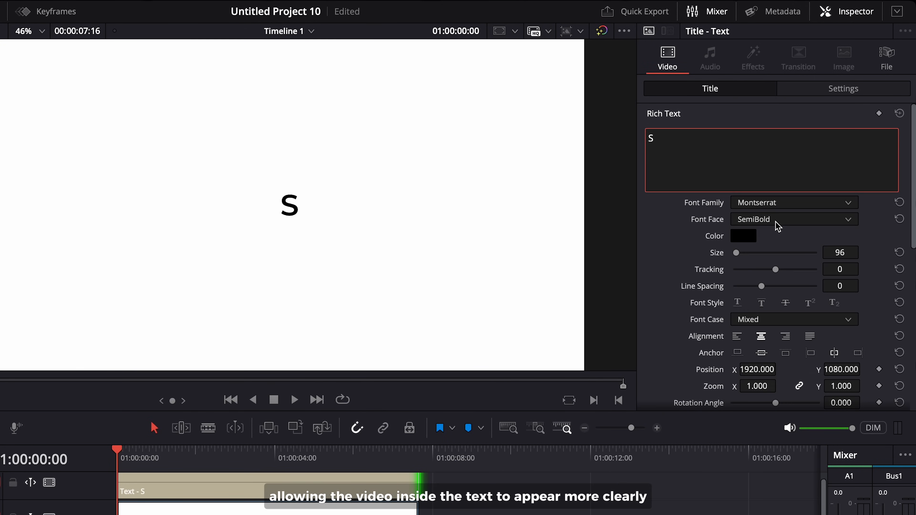
{"action": "left_click", "coordinate": [793, 218]}
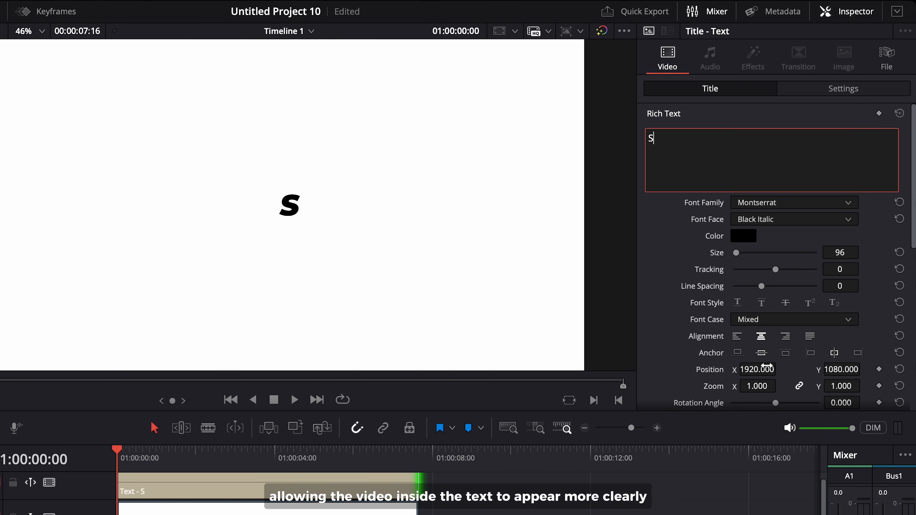
{"action": "left_click_drag", "start_coordinate": [737, 252], "coordinate": [758, 253]}
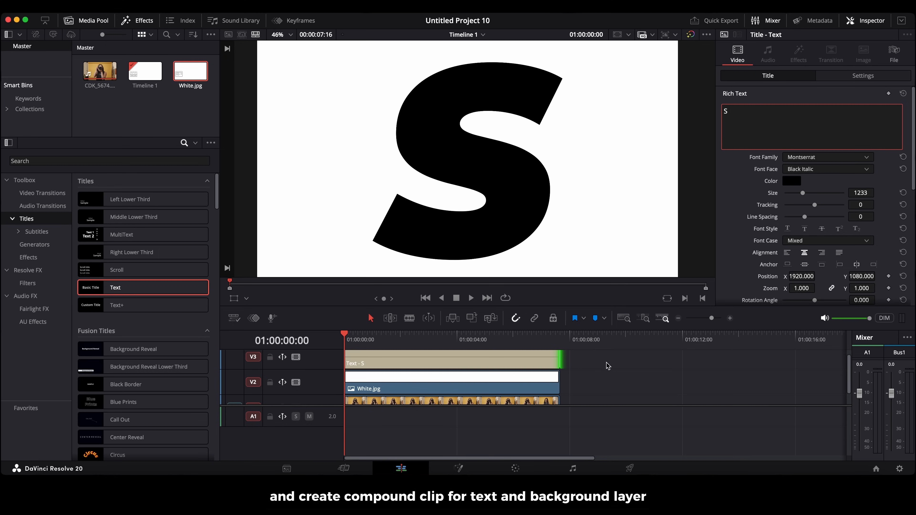
Step: Merge the S title and White.jpg into Compound Clip 1 via New Compound Clip
{"action": "right_click", "coordinate": [440, 363]}
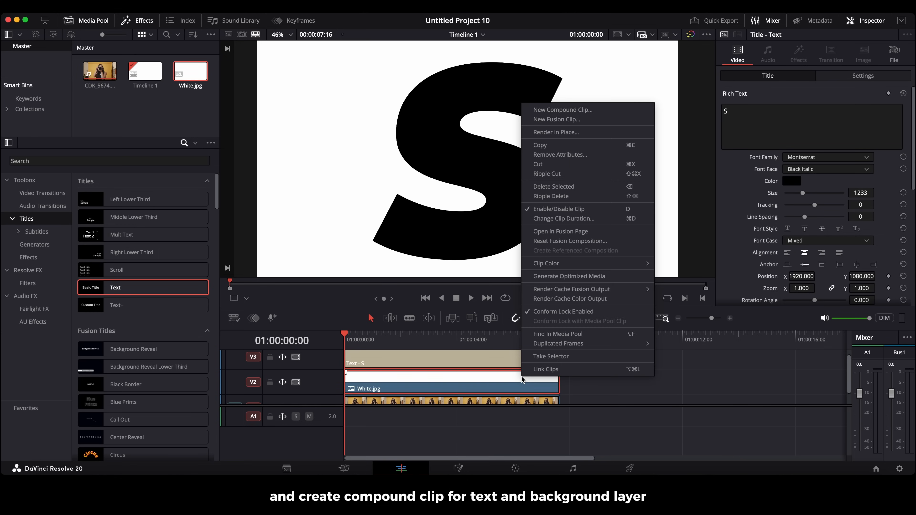
{"action": "left_click", "coordinate": [563, 110]}
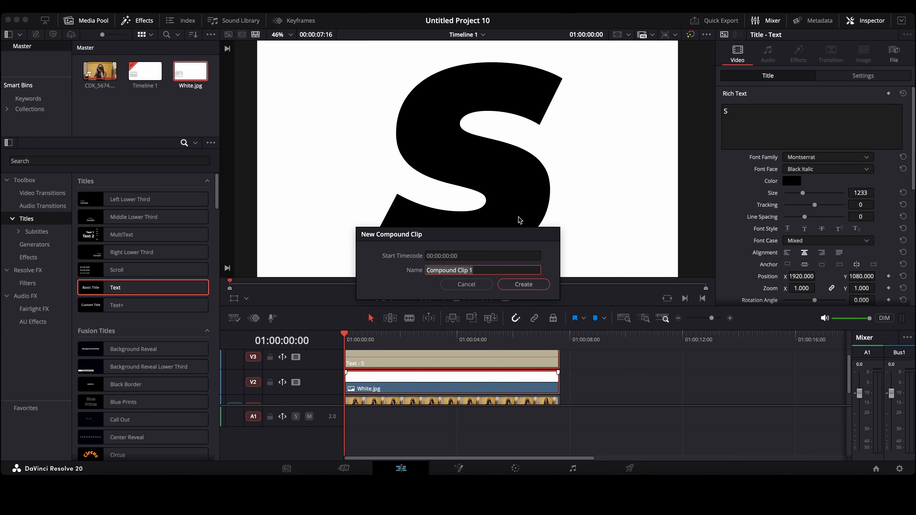
{"action": "left_click", "coordinate": [523, 284]}
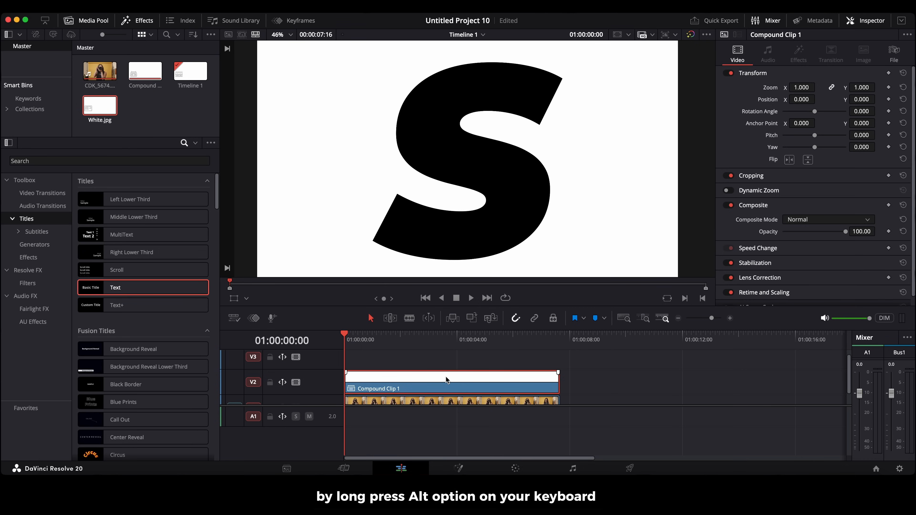
Step: Alt-drag a copy of Compound Clip 1 later on the timeline and invert its colours with Curves
{"action": "left_click_drag", "start_coordinate": [450, 383], "coordinate": [578, 380]}
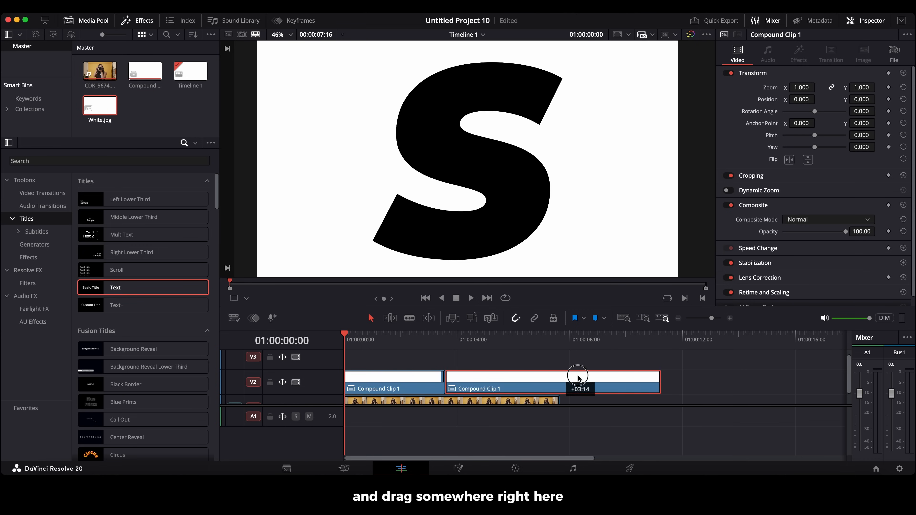
{"action": "left_click_drag", "start_coordinate": [577, 383], "coordinate": [694, 383]}
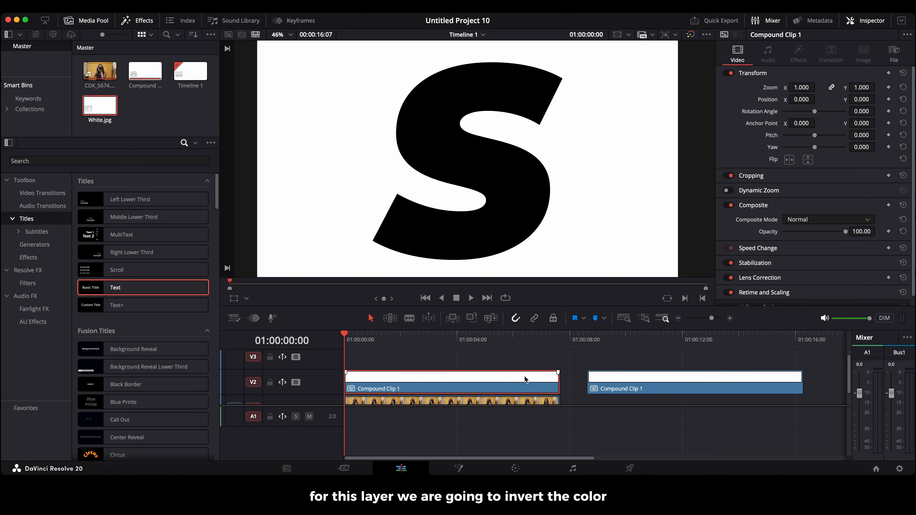
{"action": "mouse_move", "coordinate": [524, 439]}
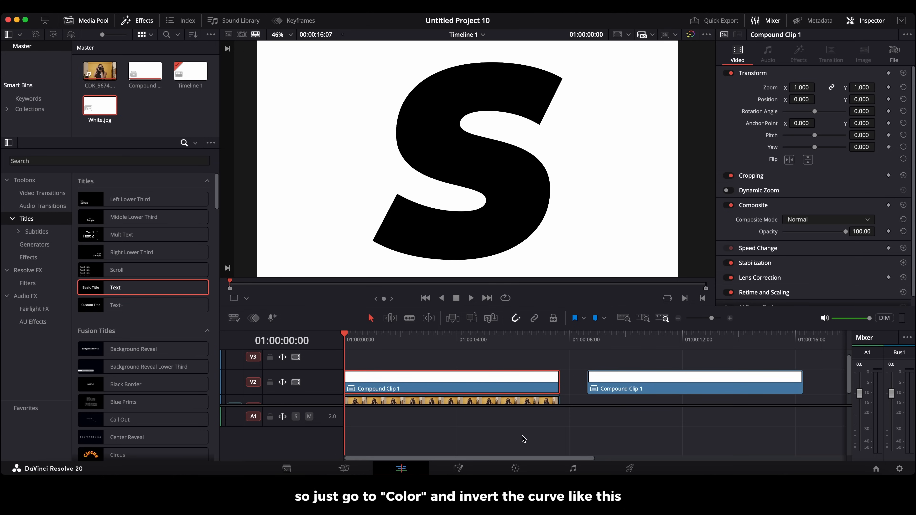
{"action": "left_click", "coordinate": [515, 468]}
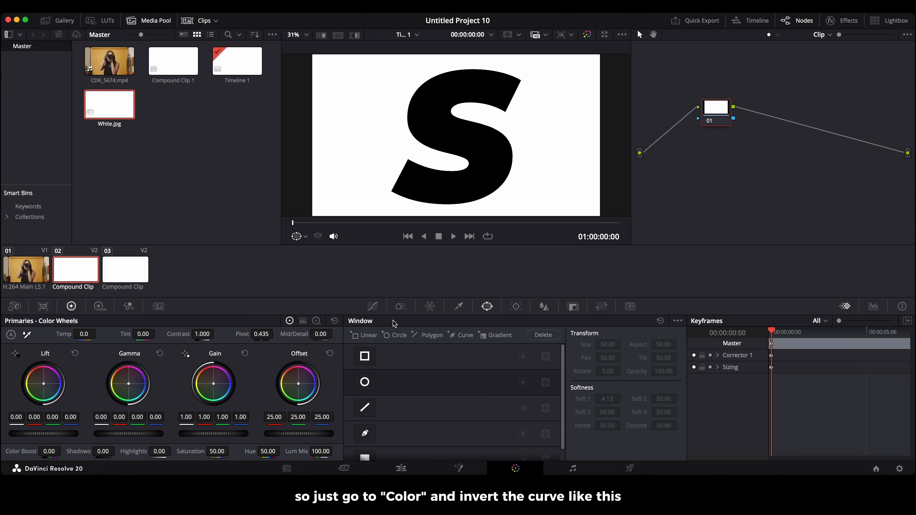
{"action": "left_click", "coordinate": [373, 307]}
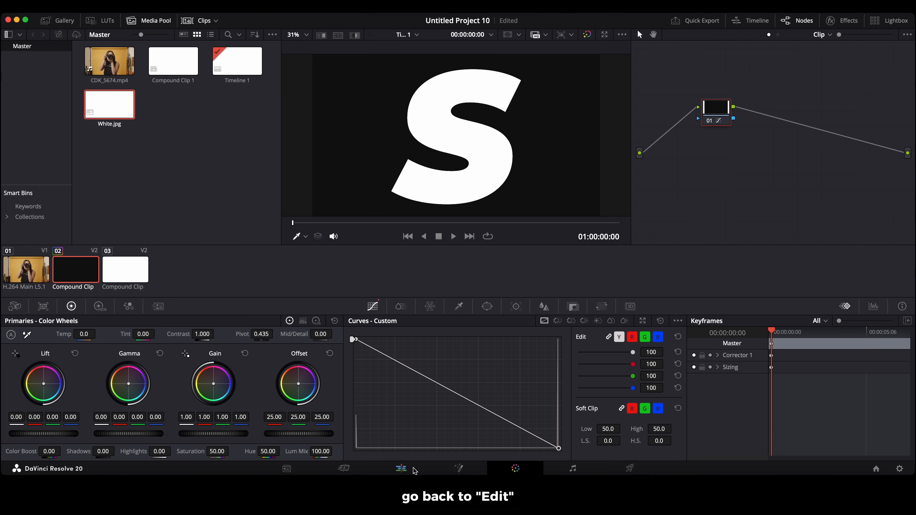
Step: Stack the duplicate compound clip on V3 above the original and set its Composite Mode to Screen
{"action": "left_click", "coordinate": [401, 468]}
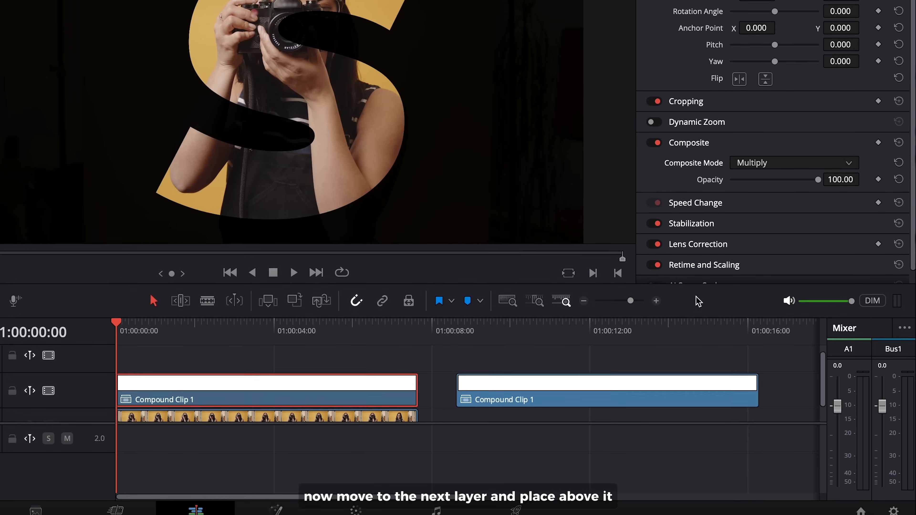
{"action": "left_click_drag", "start_coordinate": [607, 391], "coordinate": [587, 353]}
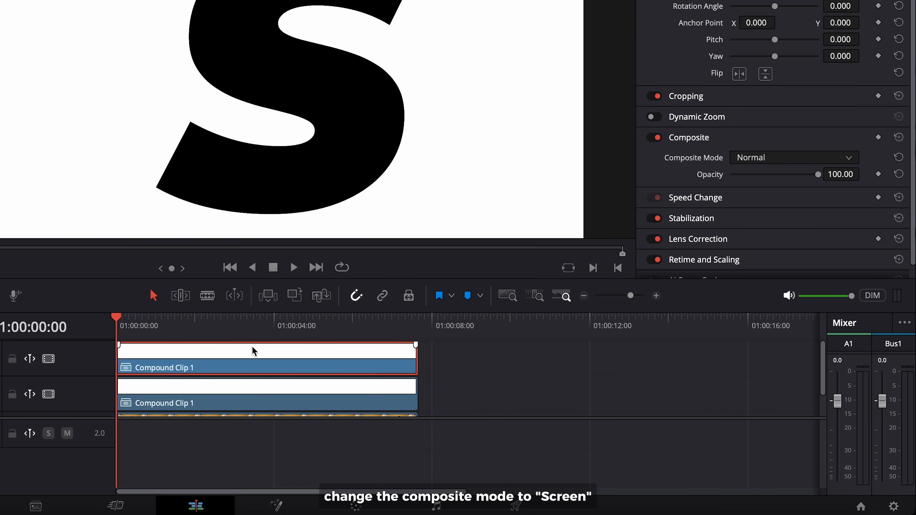
{"action": "left_click", "coordinate": [793, 157]}
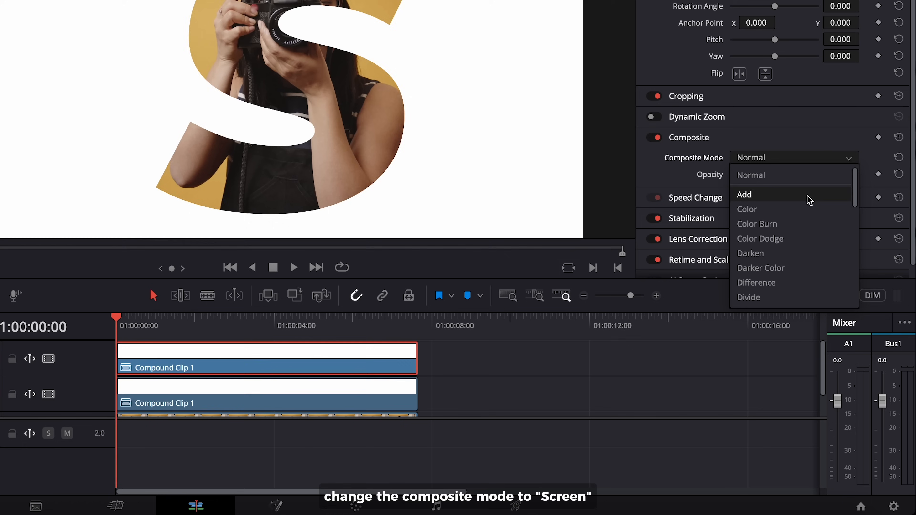
{"action": "scroll", "scroll_direction": "down", "scroll_amount": 3}
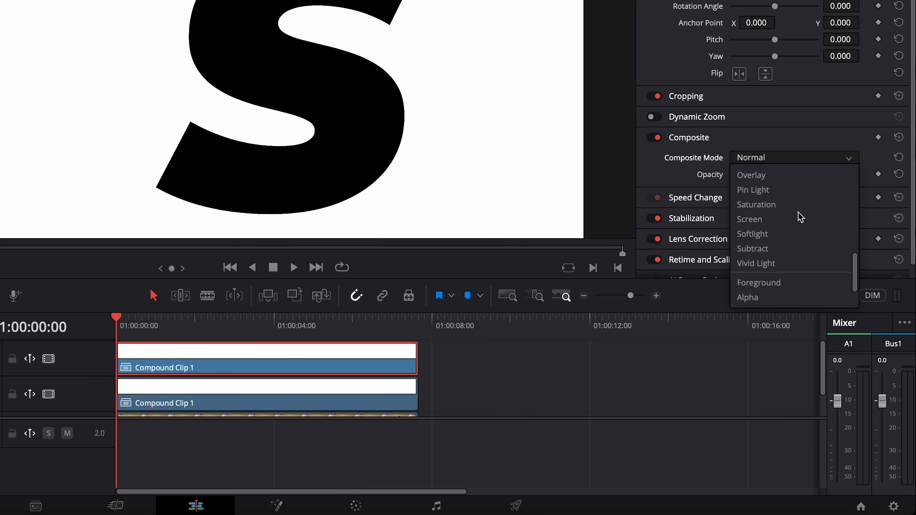
{"action": "left_click", "coordinate": [749, 219]}
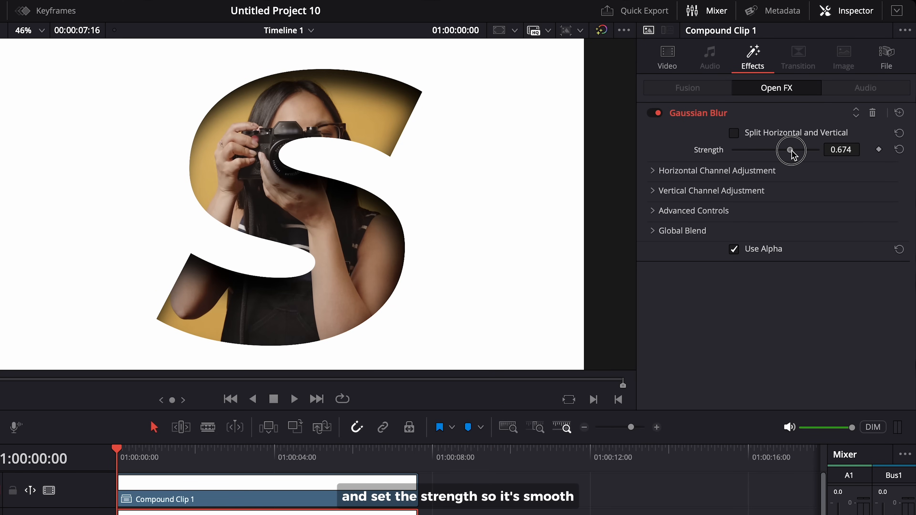
Step: Set Compound Clip 1's Gaussian Blur strength to ~0.56 and its Multiply opacity to ~65
{"action": "left_click_drag", "start_coordinate": [792, 149], "coordinate": [781, 149]}
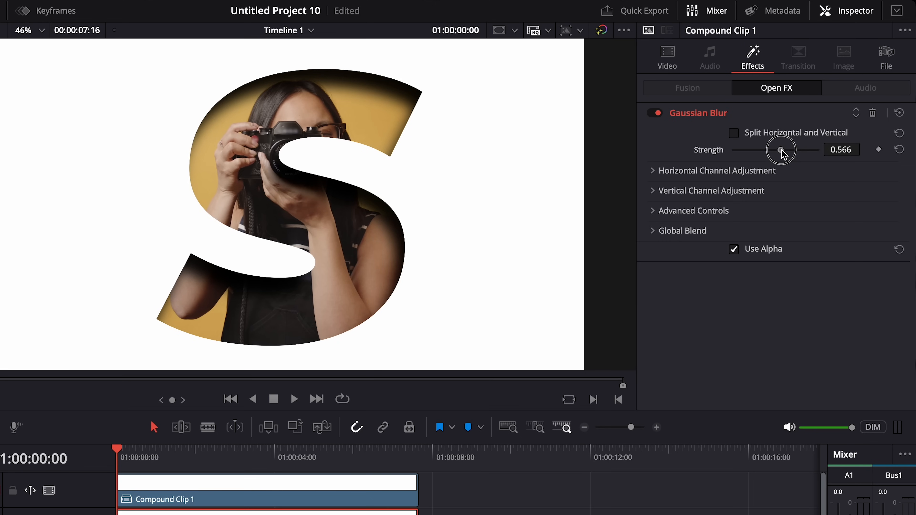
{"action": "left_click_drag", "start_coordinate": [781, 149], "coordinate": [779, 149]}
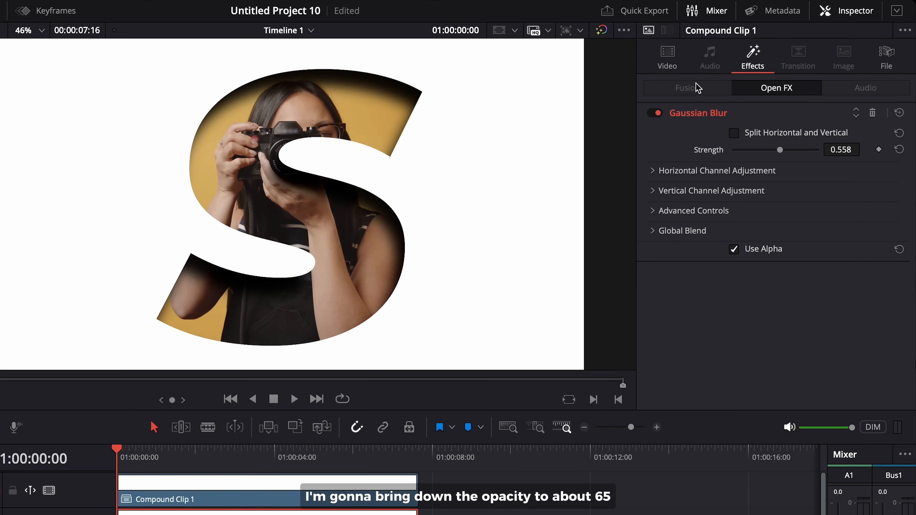
{"action": "left_click", "coordinate": [667, 56]}
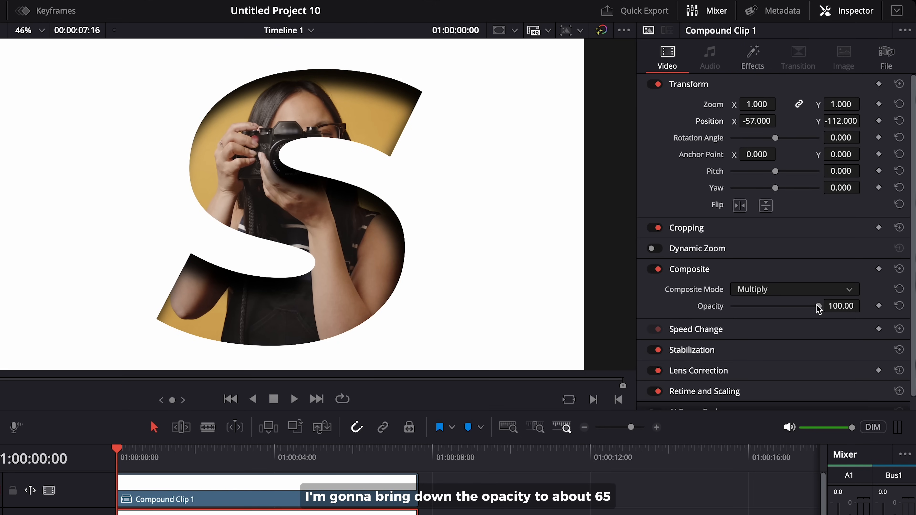
{"action": "left_click_drag", "start_coordinate": [817, 306], "coordinate": [792, 306]}
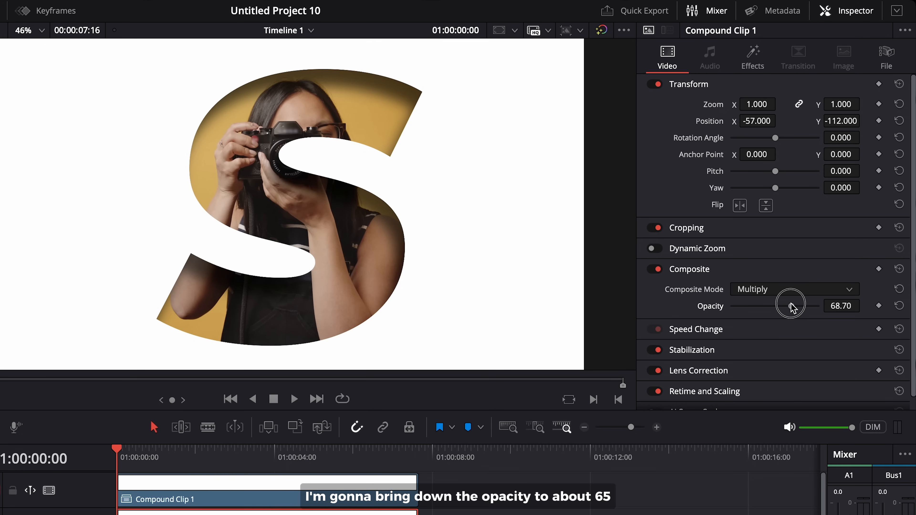
{"action": "left_click_drag", "start_coordinate": [791, 305], "coordinate": [788, 306]}
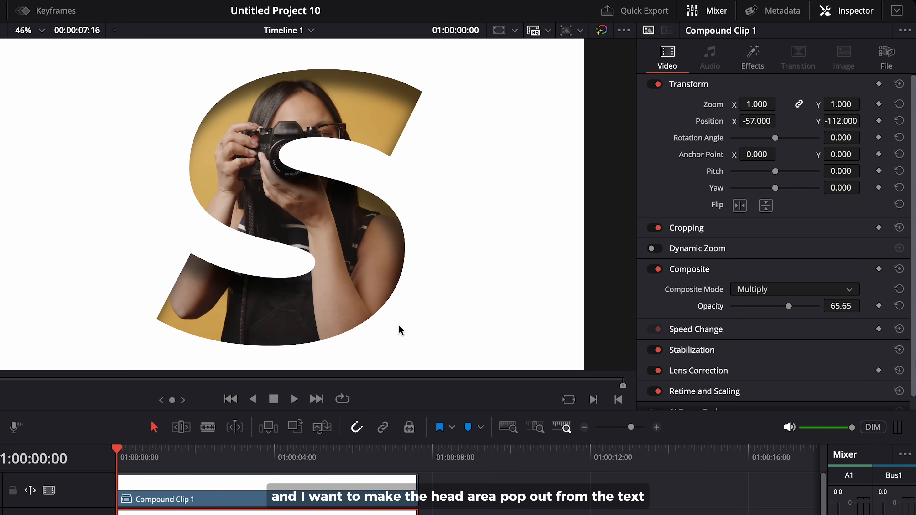
Step: Draw a Polygon window around the woman's head with Alpha Output and Soft 1 around 2.5
{"action": "left_click", "coordinate": [294, 398]}
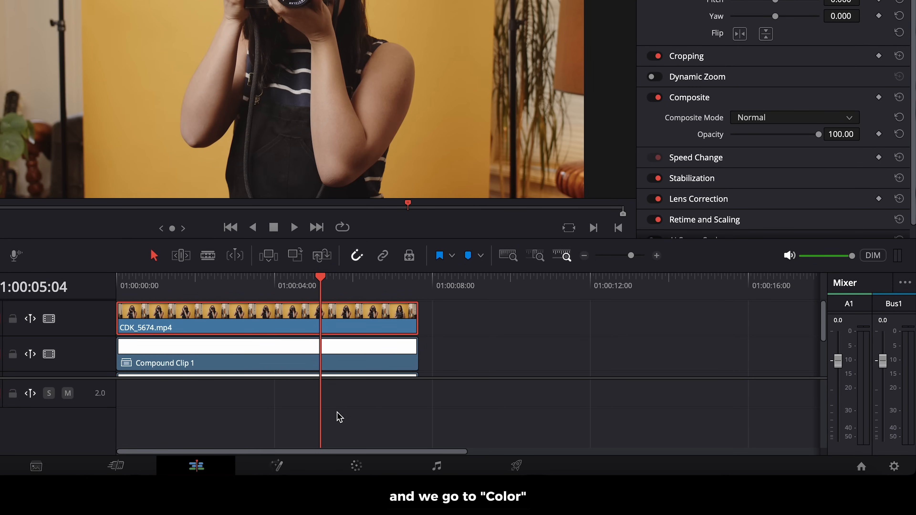
{"action": "left_click", "coordinate": [355, 465]}
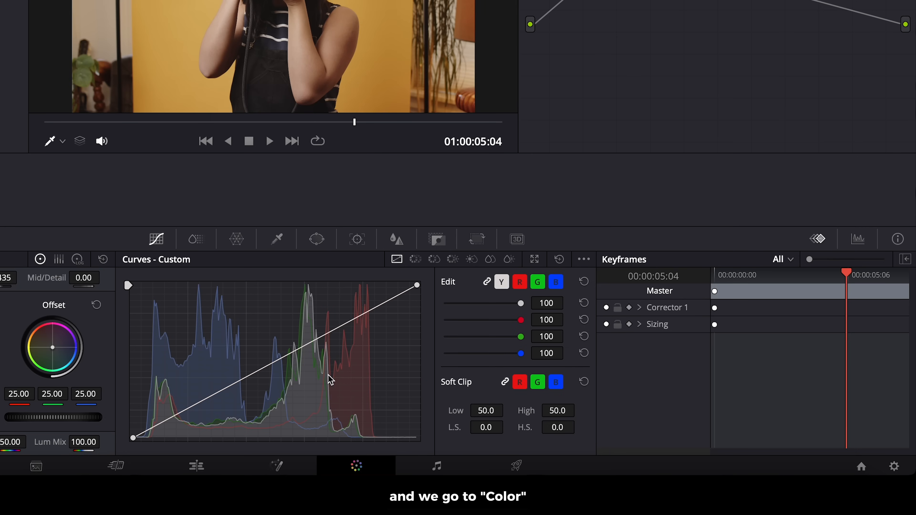
{"action": "left_click", "coordinate": [316, 239]}
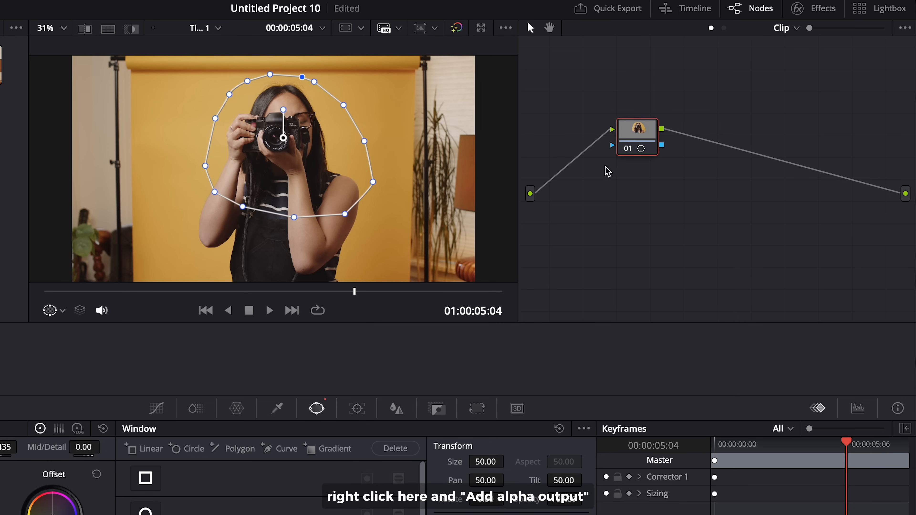
{"action": "right_click", "coordinate": [608, 171]}
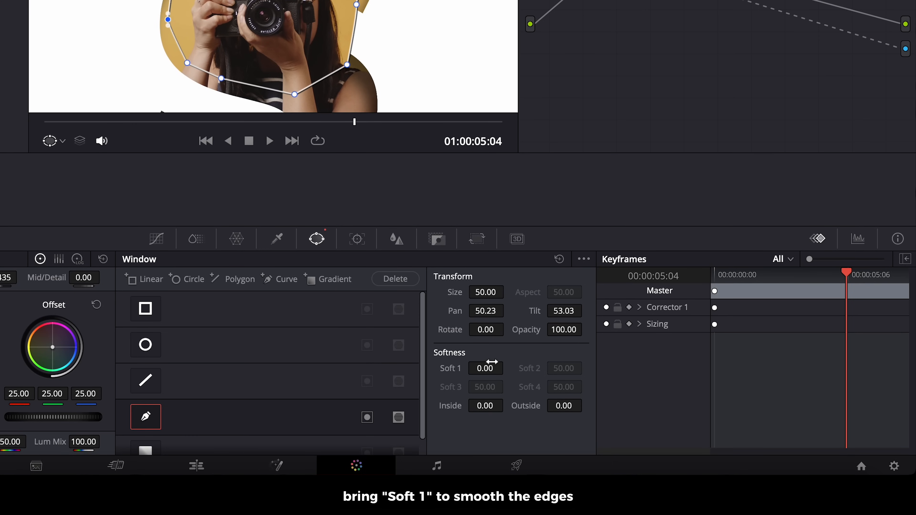
{"action": "left_click_drag", "start_coordinate": [485, 368], "coordinate": [596, 361]}
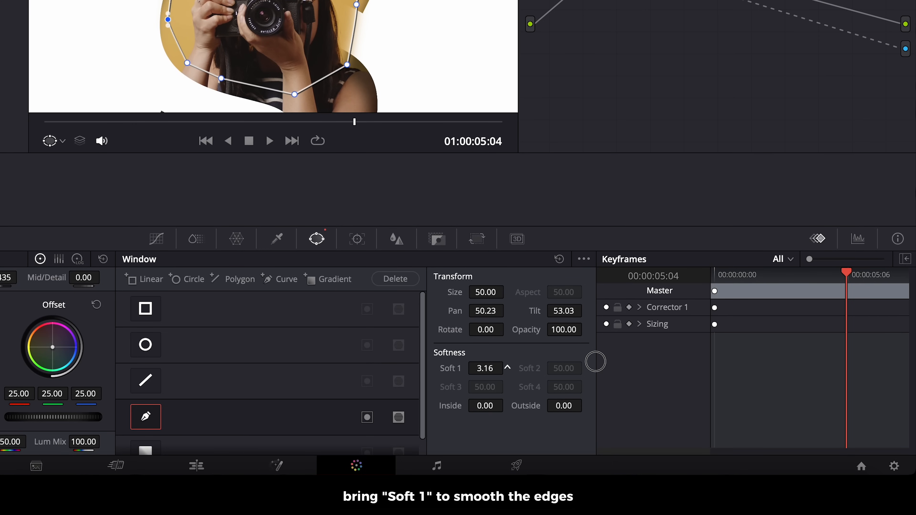
{"action": "left_click_drag", "start_coordinate": [596, 362], "coordinate": [491, 368]}
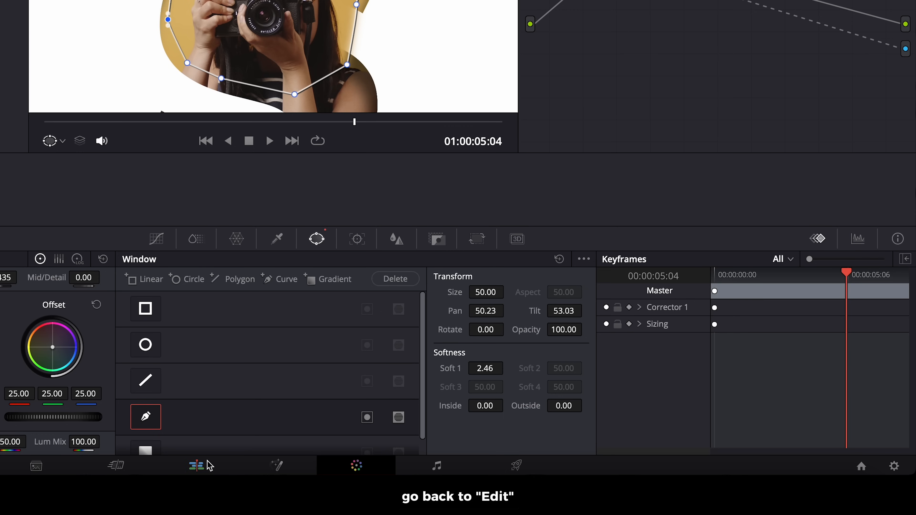
Step: Turn the masked portrait into Compound Clip 2 and search Effects for 3D Keyer
{"action": "left_click", "coordinate": [197, 466]}
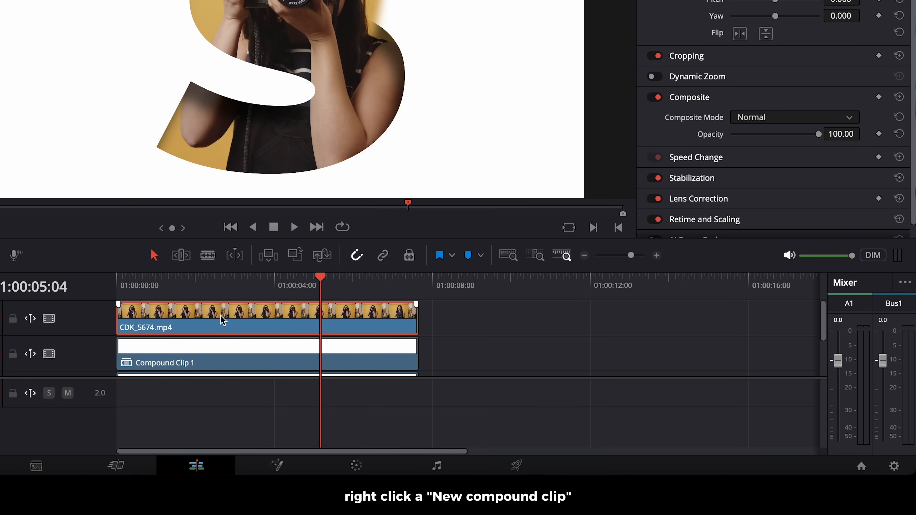
{"action": "right_click", "coordinate": [223, 318]}
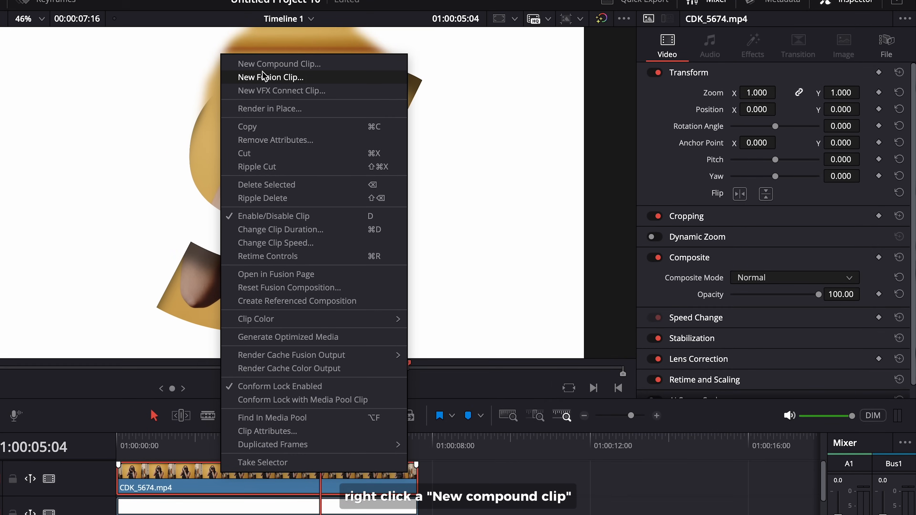
{"action": "left_click", "coordinate": [278, 64]}
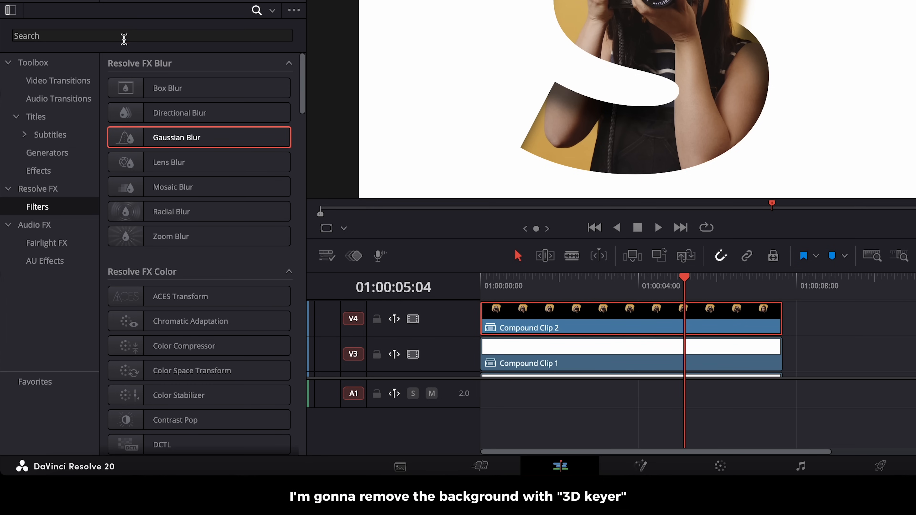
{"action": "type", "text": "3d keyer"}
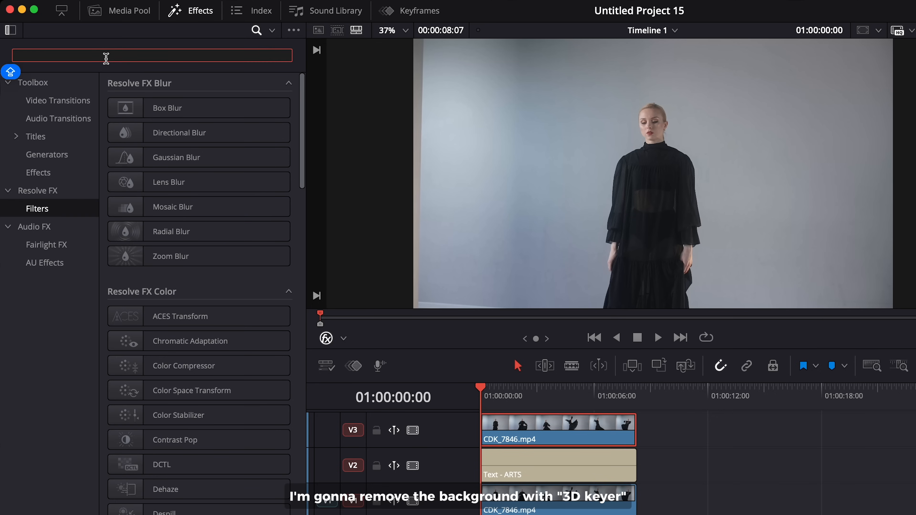
Step: Apply the 3D Keyer to CDK_7846, lower Low Softness, and place an ARTS title copy on top
{"action": "type", "text": "3D"}
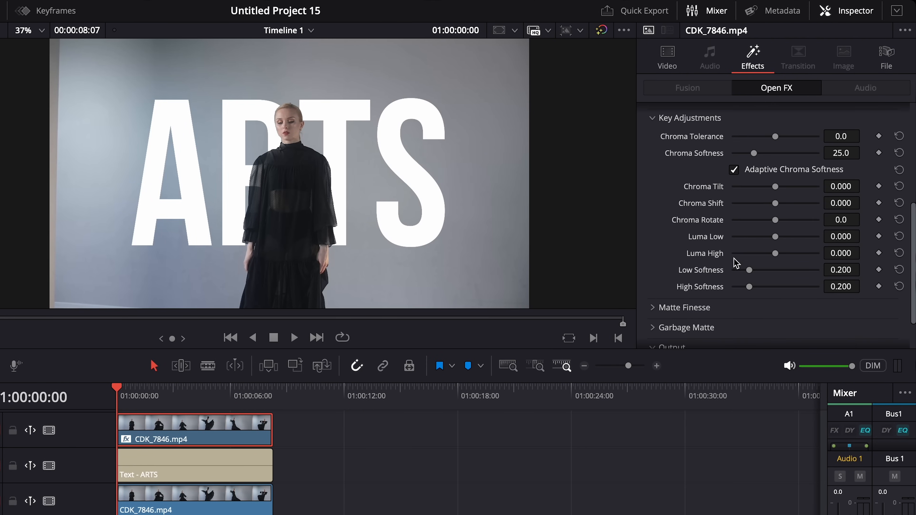
{"action": "left_click_drag", "start_coordinate": [760, 269], "coordinate": [749, 269]}
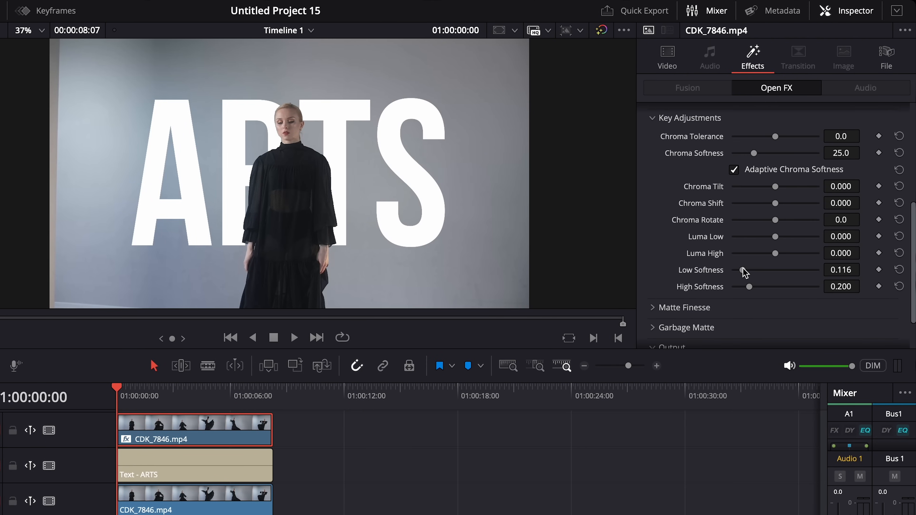
{"action": "left_click", "coordinate": [294, 338]}
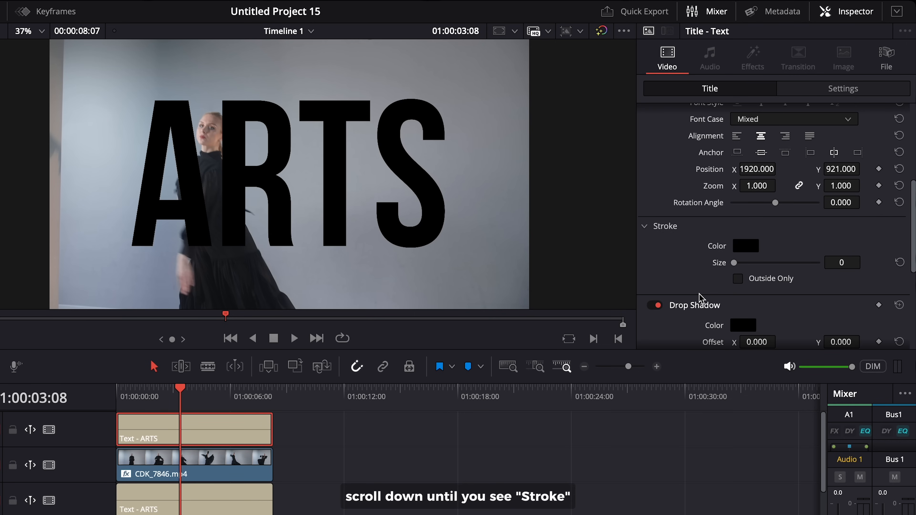
Step: Set the ARTS title stroke to white and widen its size to about 14
{"action": "left_click", "coordinate": [745, 245]}
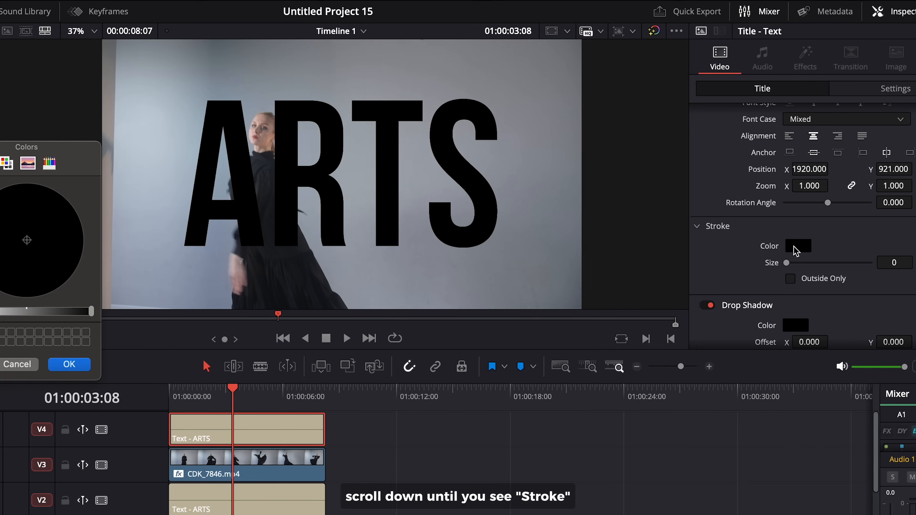
{"action": "left_click", "coordinate": [798, 245]}
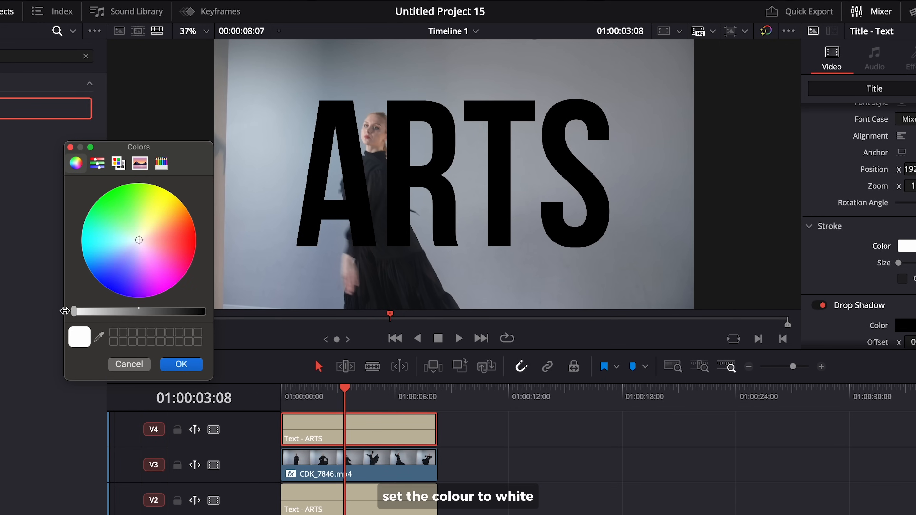
{"action": "left_click", "coordinate": [181, 365]}
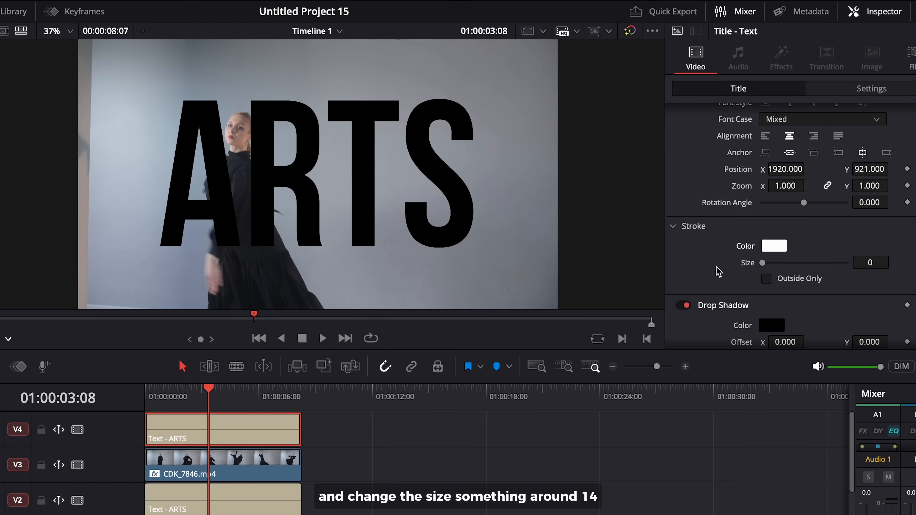
{"action": "left_click_drag", "start_coordinate": [761, 263], "coordinate": [787, 262]}
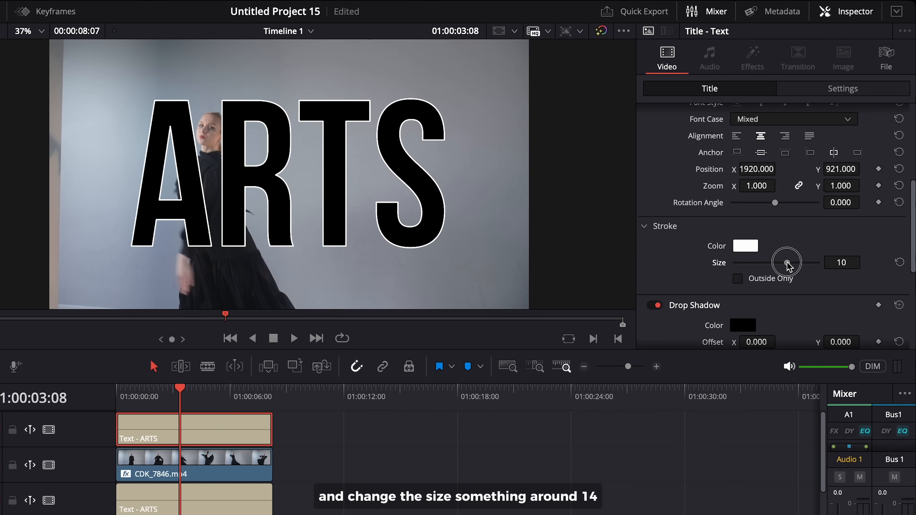
{"action": "left_click_drag", "start_coordinate": [787, 263], "coordinate": [809, 263]}
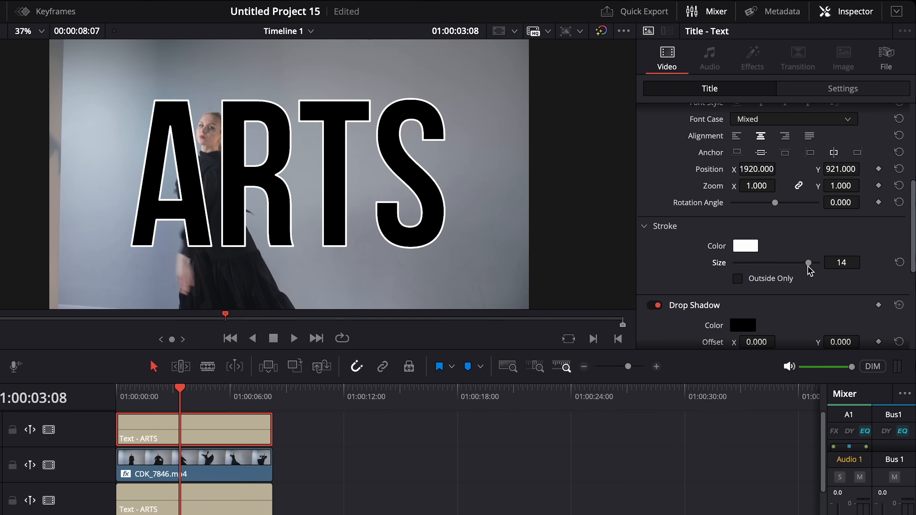
{"action": "left_click", "coordinate": [843, 88]}
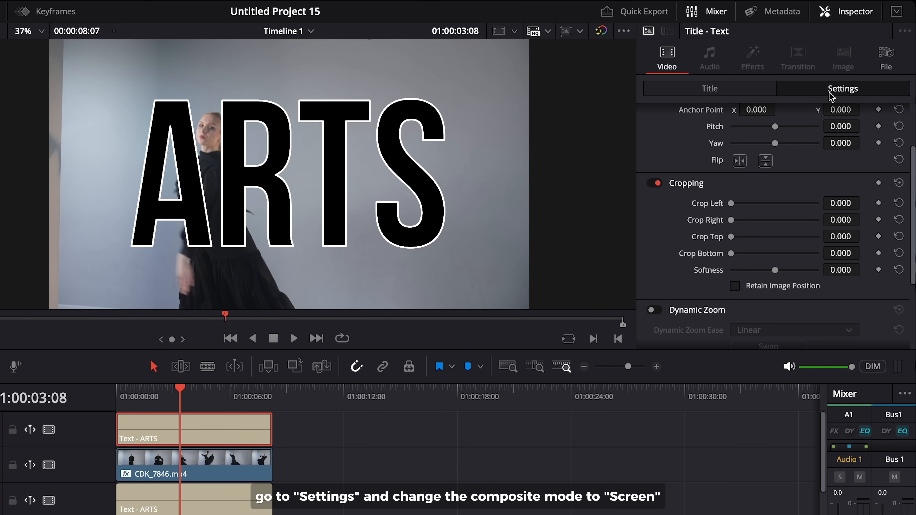